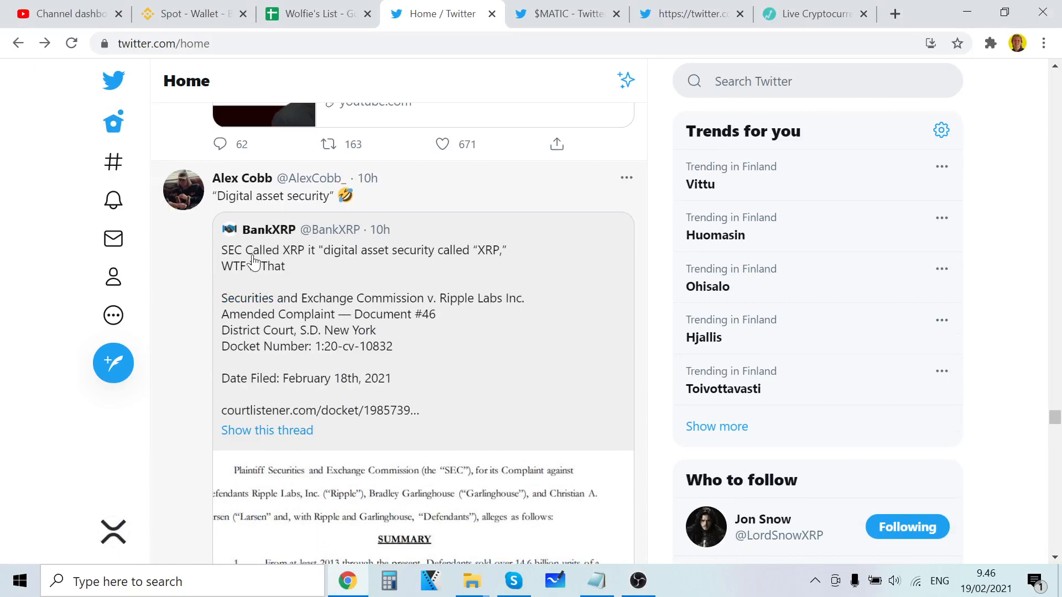
mouse_move(341, 269)
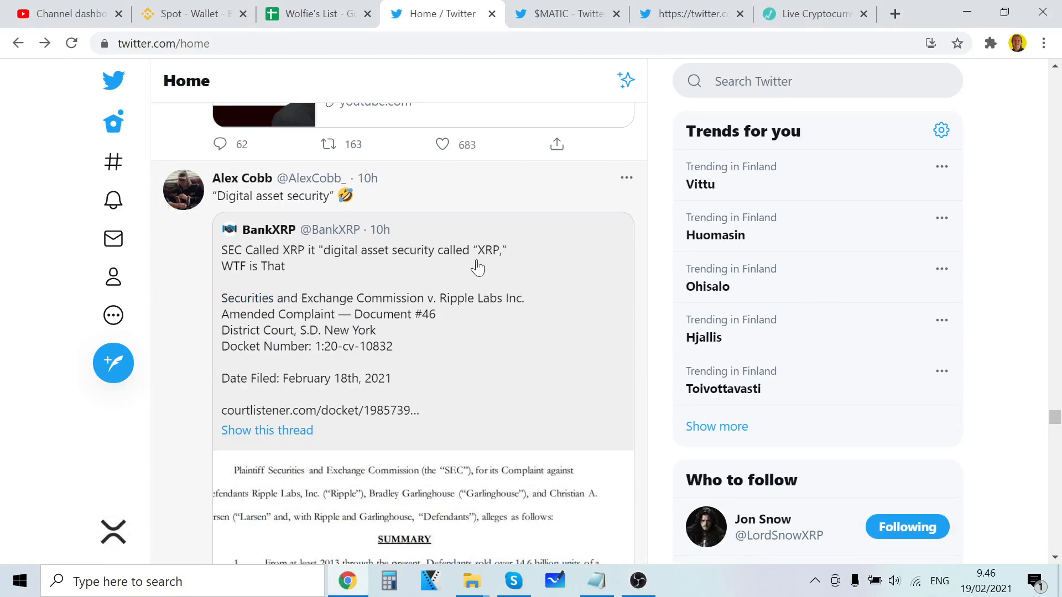
mouse_move(288, 285)
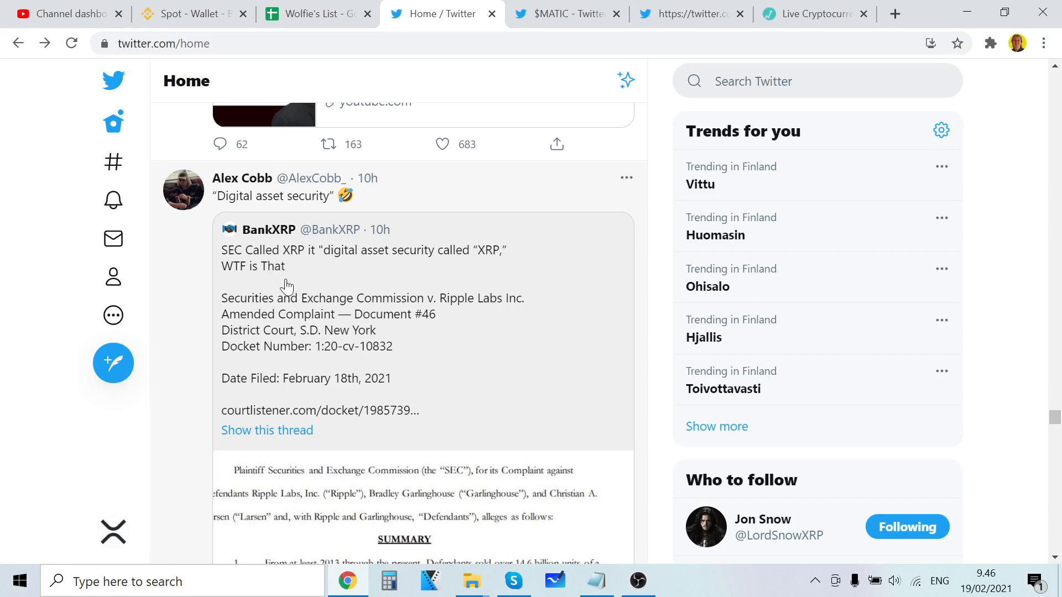
mouse_move(255, 267)
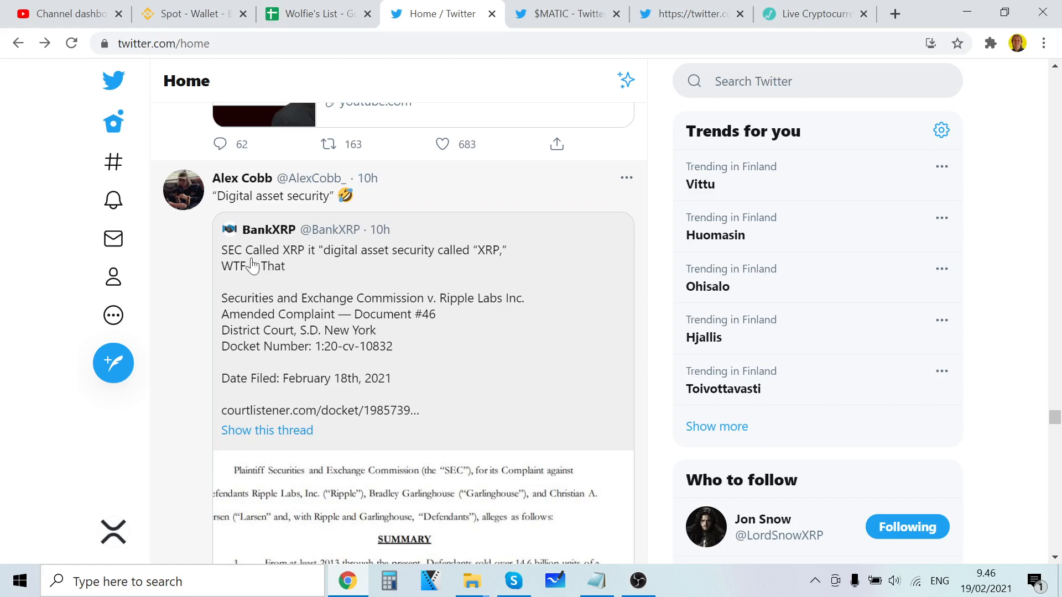
mouse_move(263, 274)
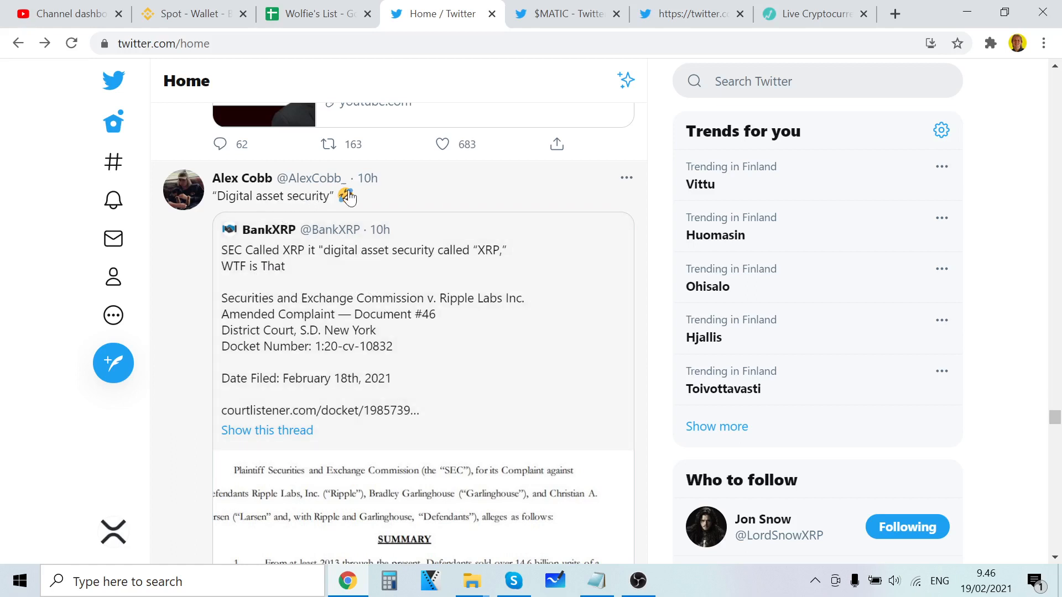
Scroll down the Twitter feed to the quoted tweet with the attached court document image
scroll("down", 3)
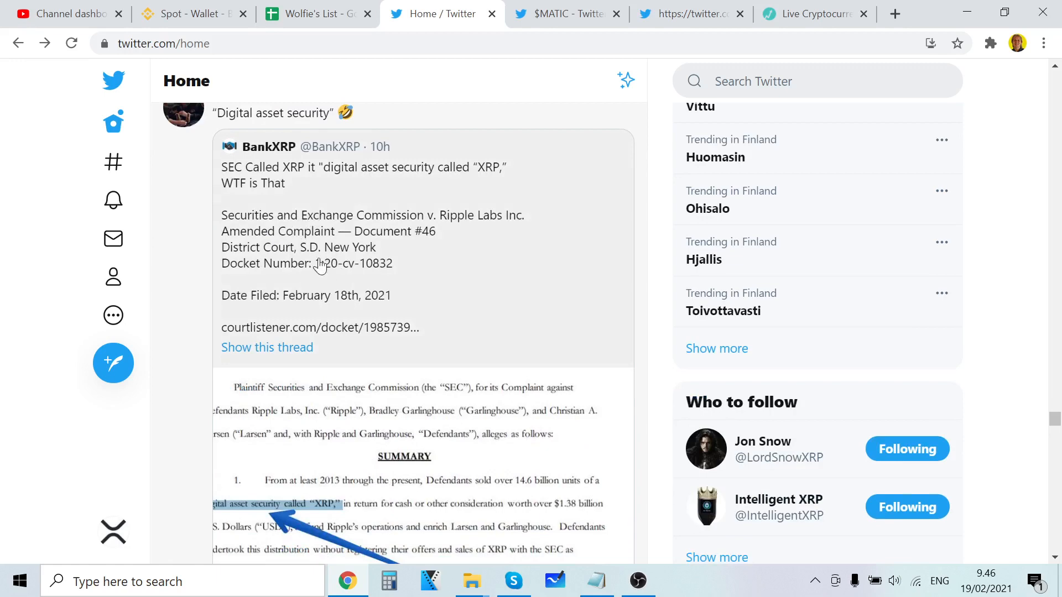
scroll("down", 3)
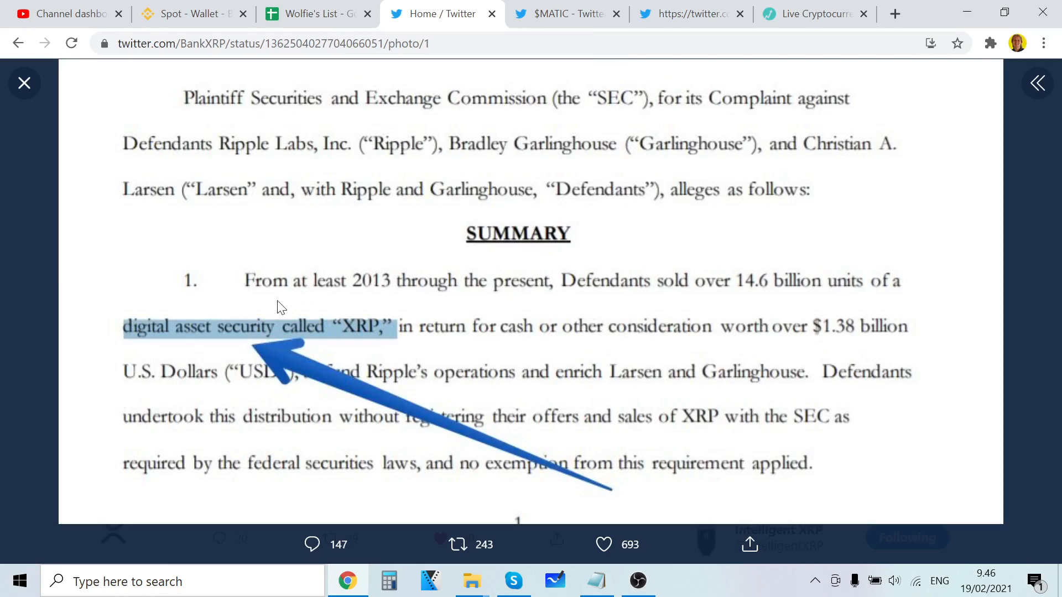
mouse_move(436, 296)
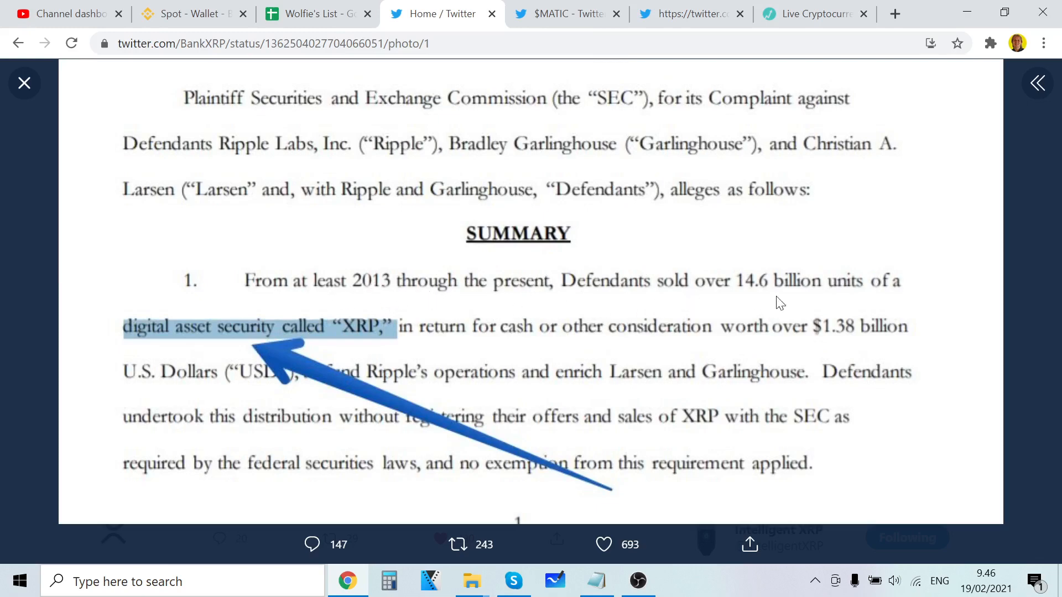
mouse_move(263, 342)
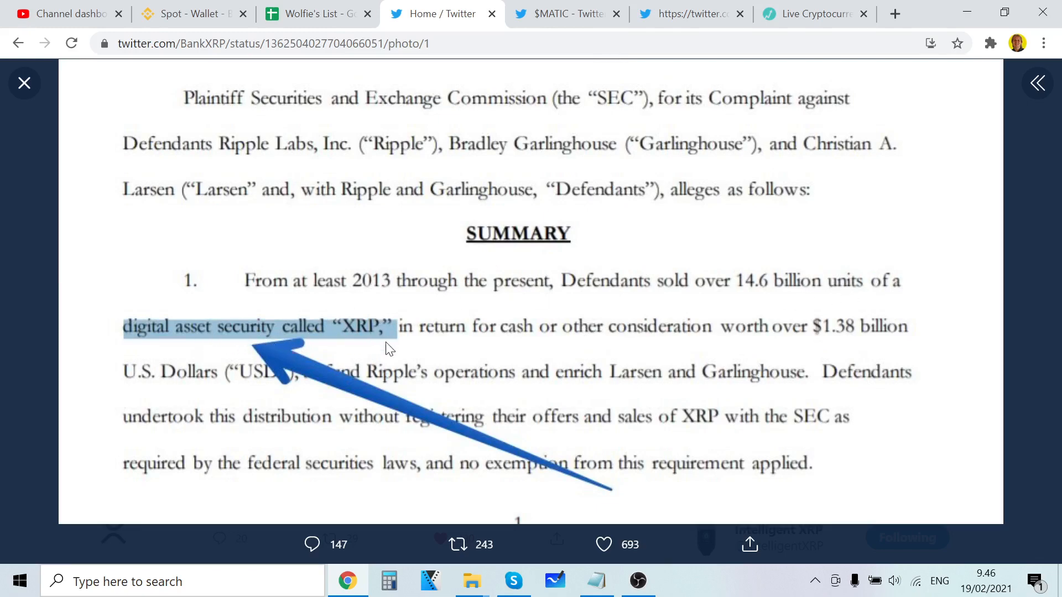
mouse_move(648, 348)
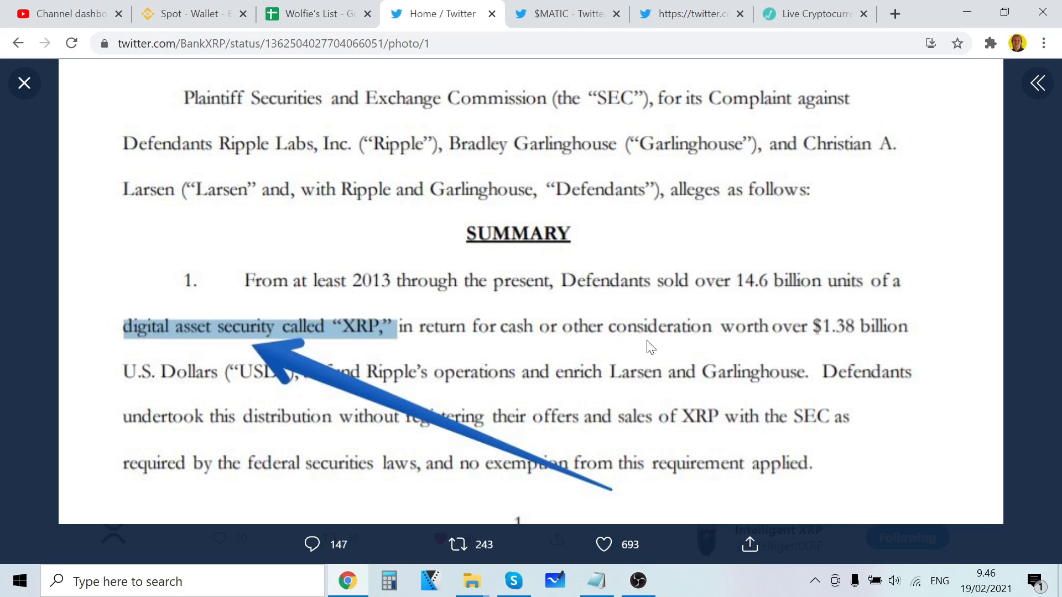
mouse_move(366, 383)
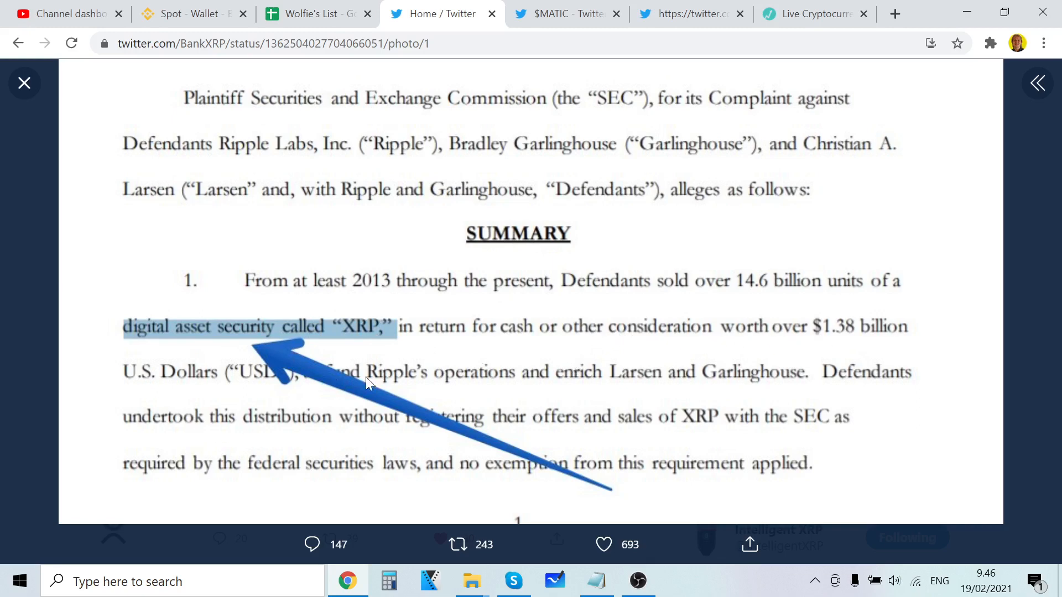
mouse_move(631, 334)
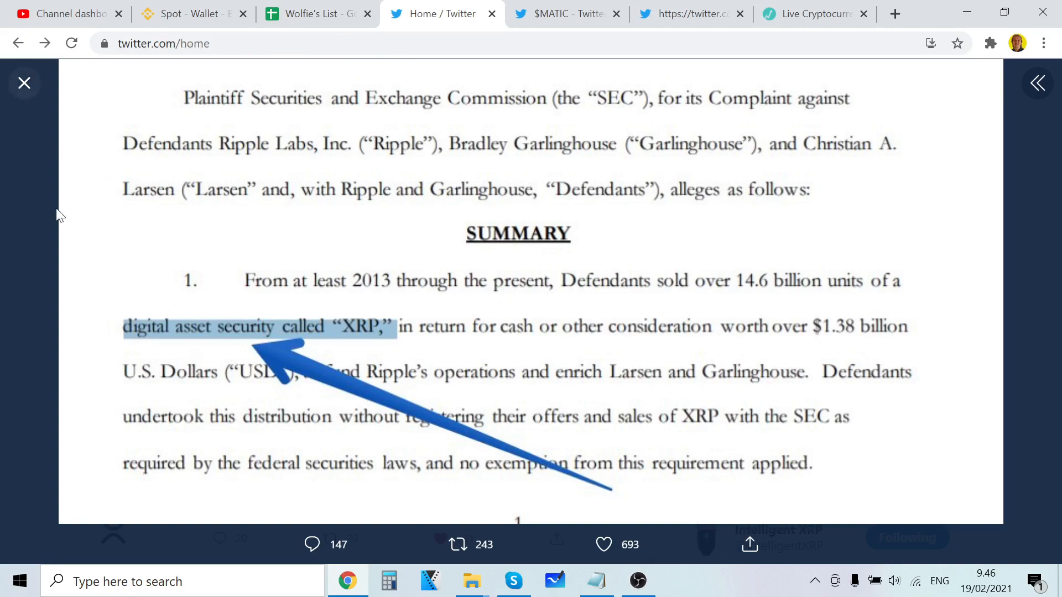
Close the enlarged complaint image and browse further down the home feed's crypto tweets
left_click(25, 83)
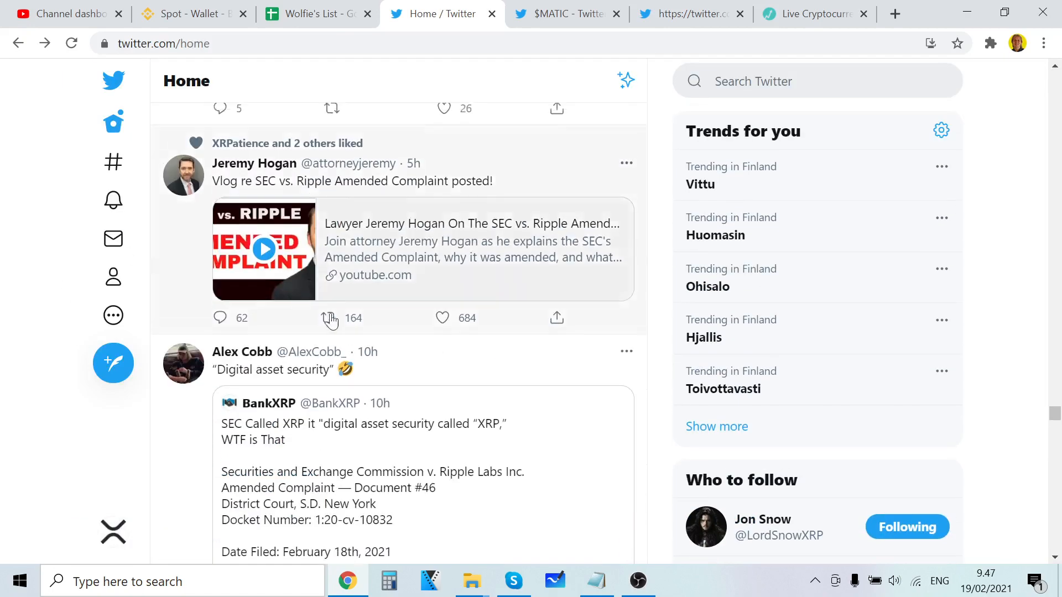
scroll("down", 3)
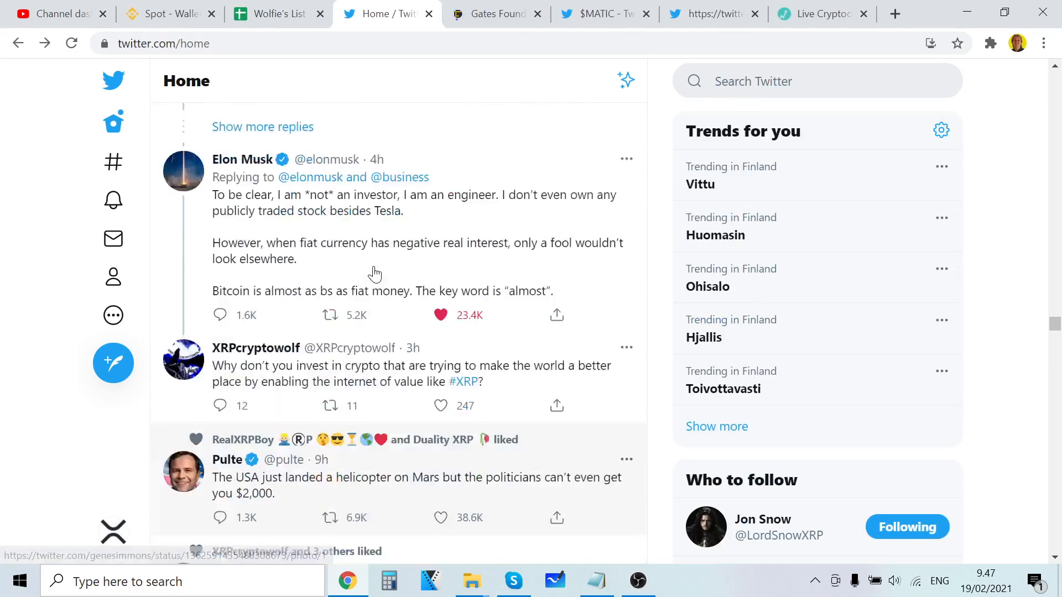
scroll("down", 3)
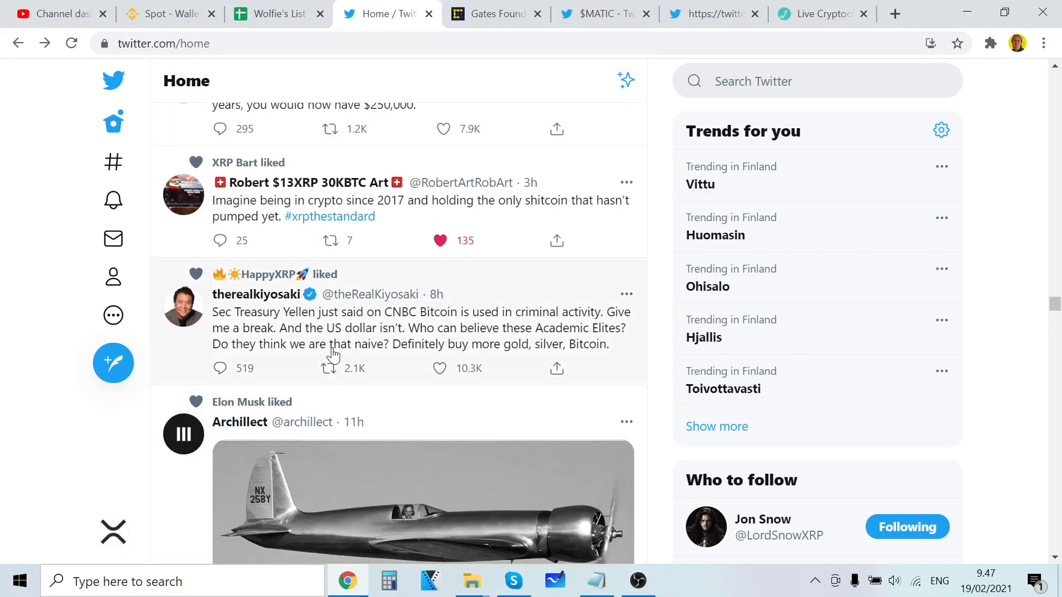
scroll("up", 3)
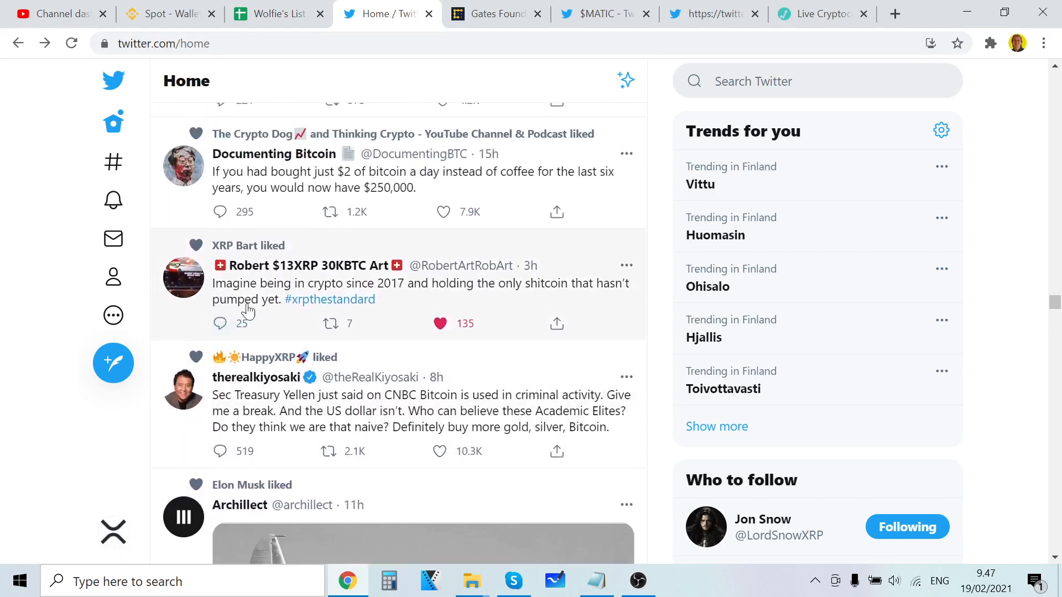
mouse_move(438, 345)
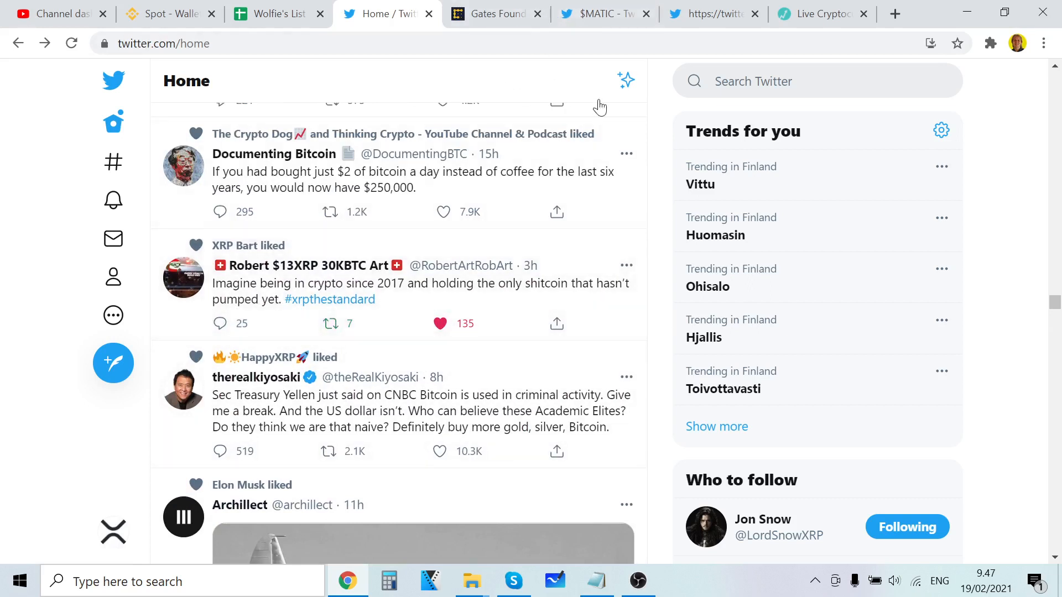
Switch to the LiveCoinWatch prices tab and scan the coin table down to rank ~48 and back to the top ten
left_click(821, 15)
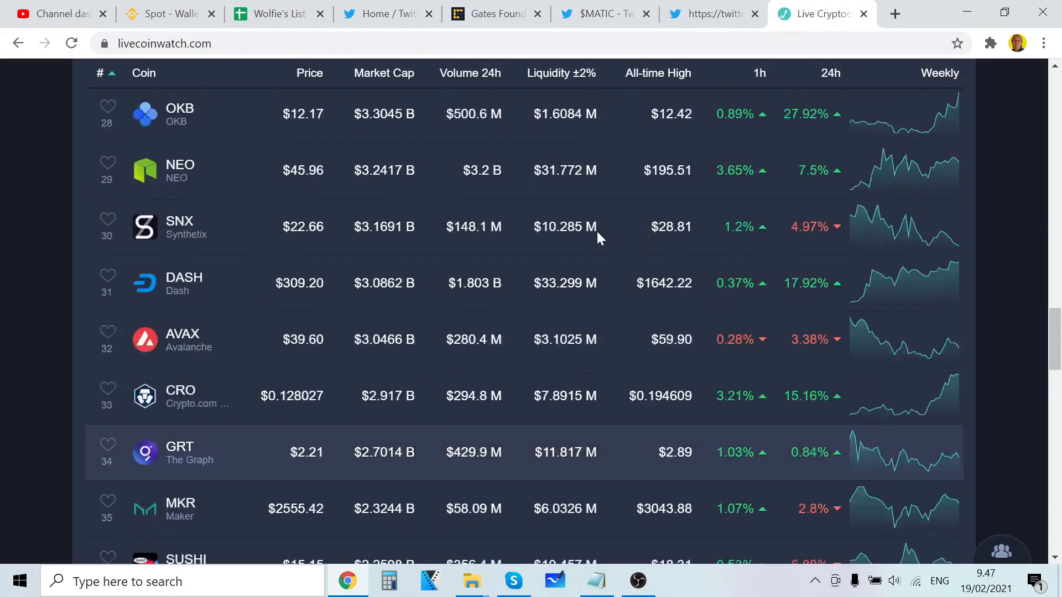
scroll("down", 3)
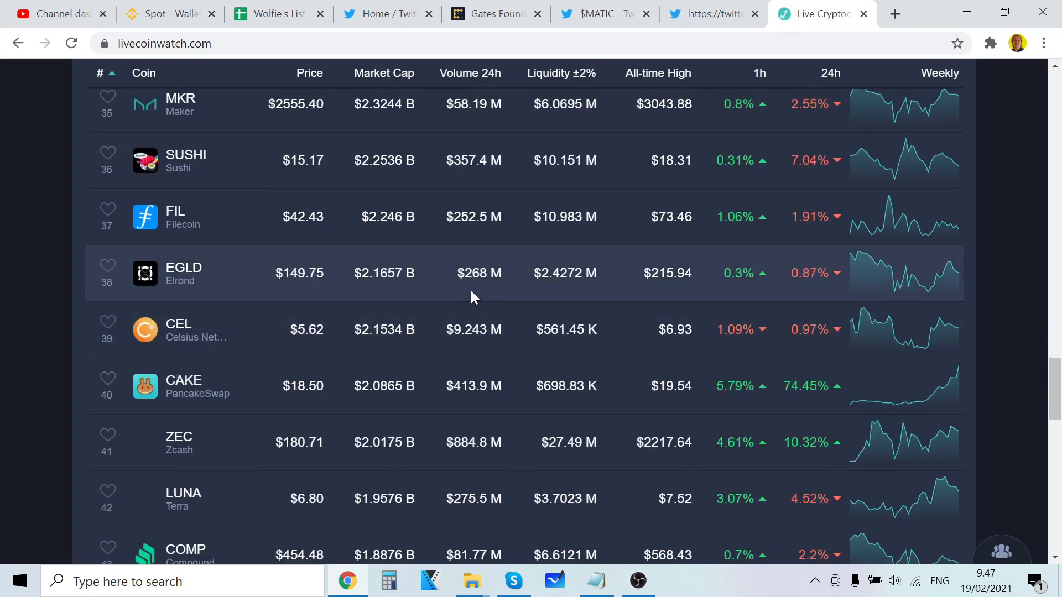
scroll("down", 3)
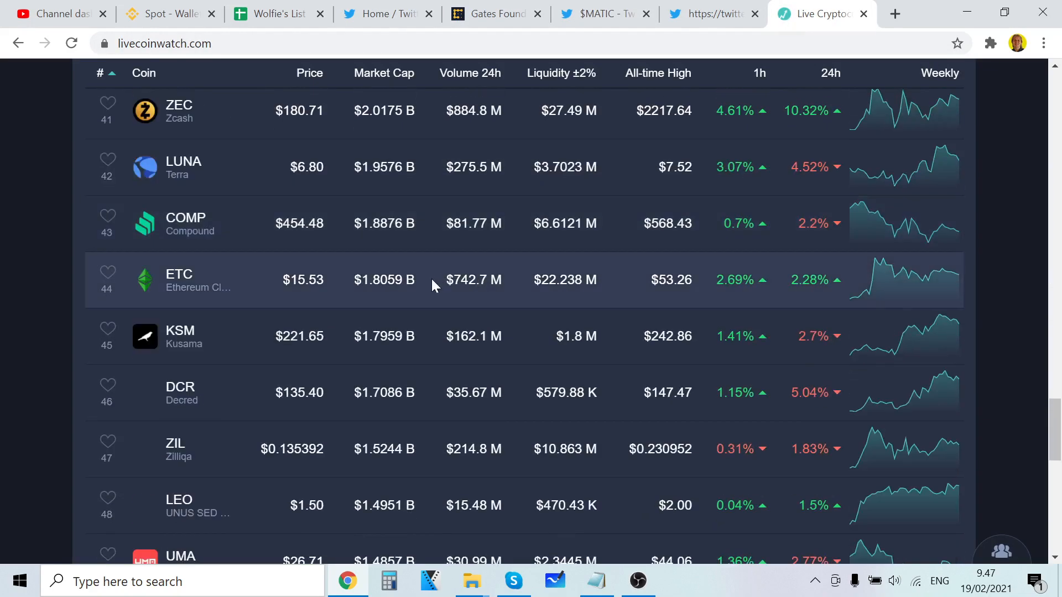
scroll("up", 3)
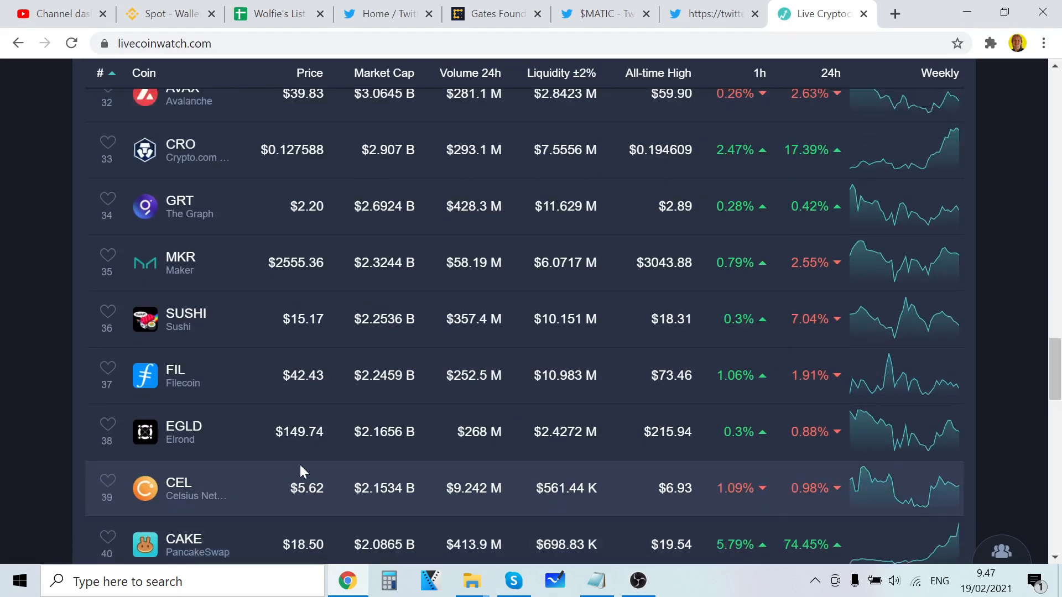
scroll("up", 3)
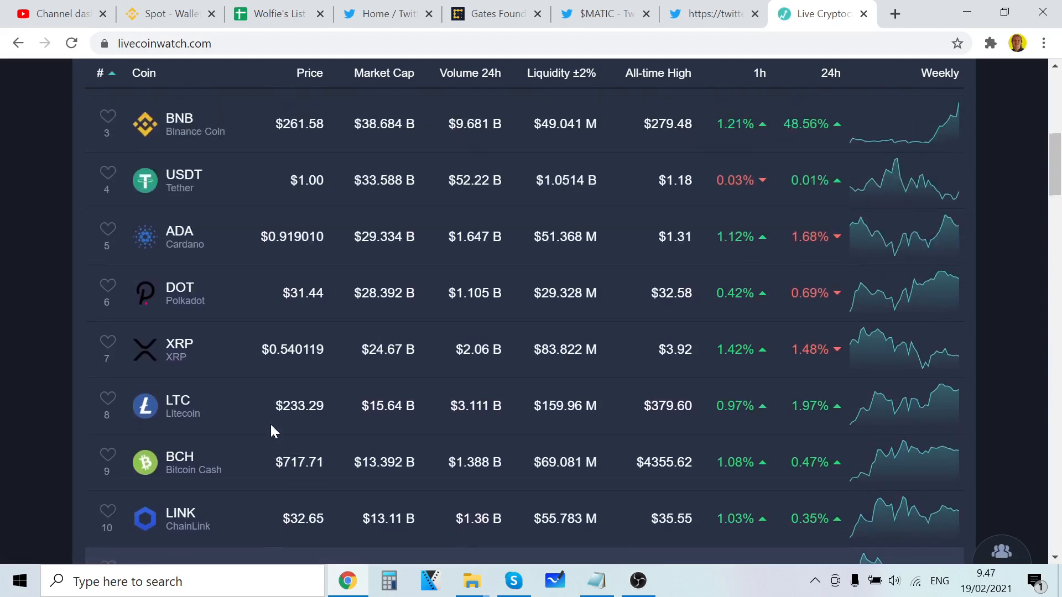
scroll("down", 3)
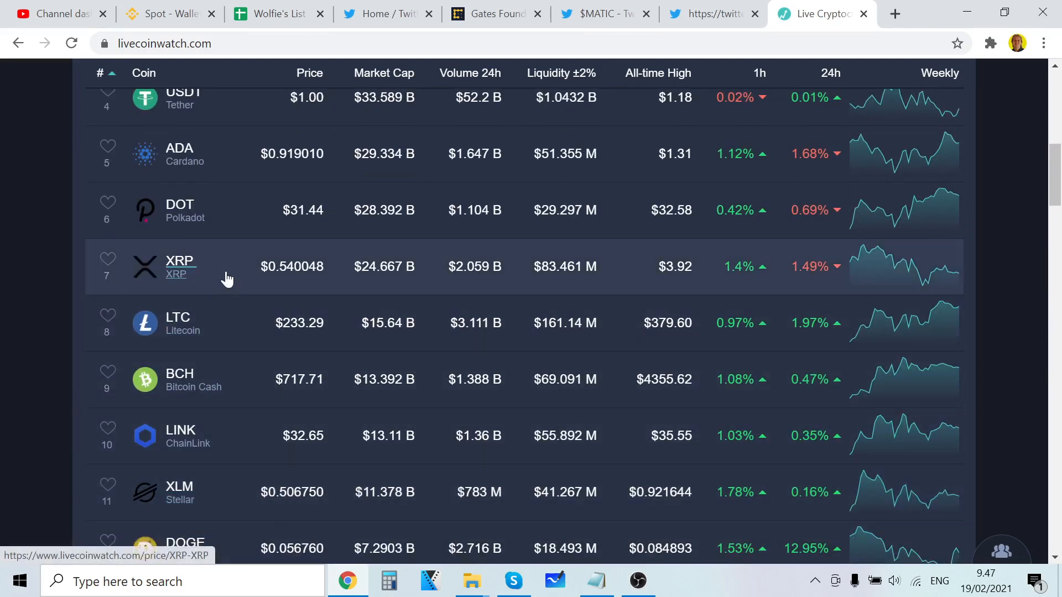
mouse_move(212, 265)
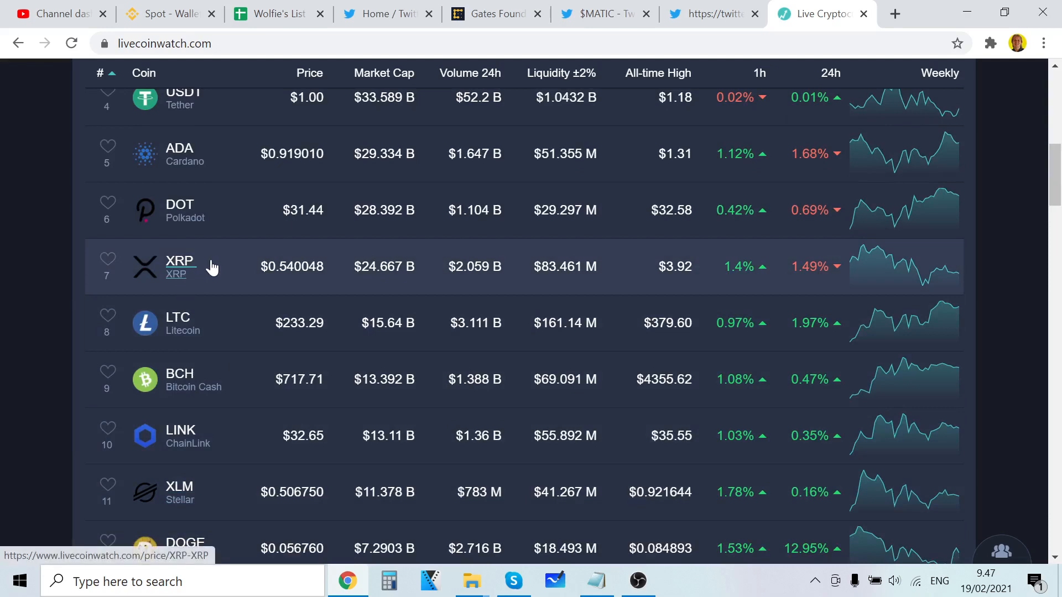
mouse_move(347, 389)
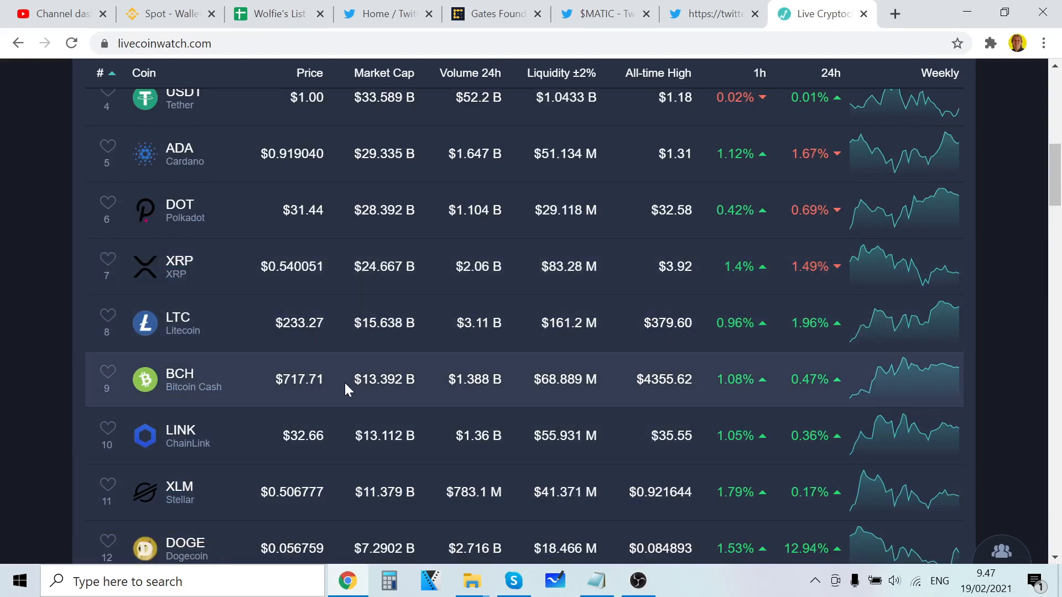
scroll("down", 3)
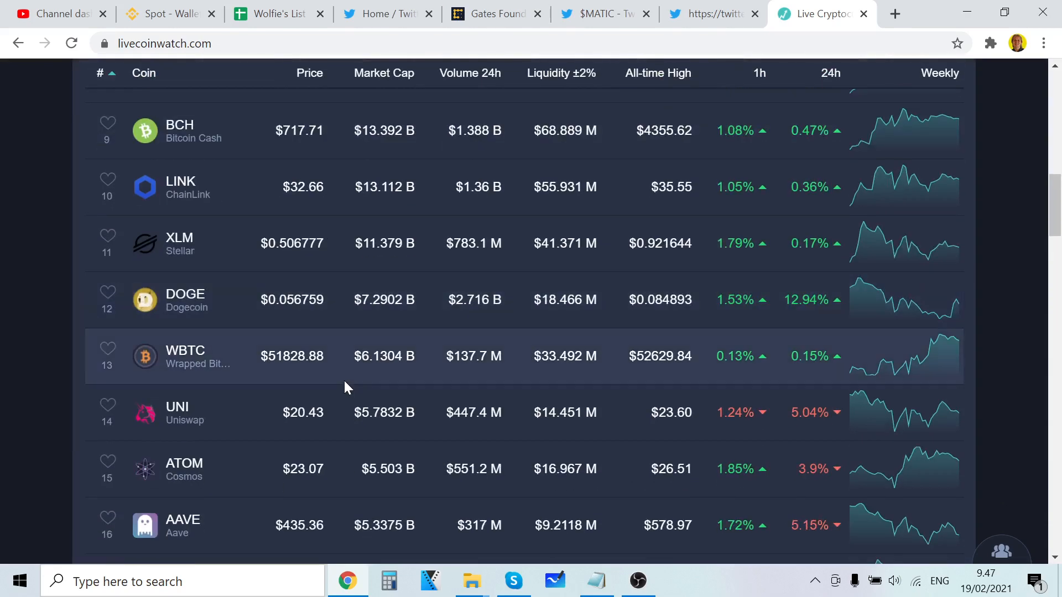
scroll("down", 3)
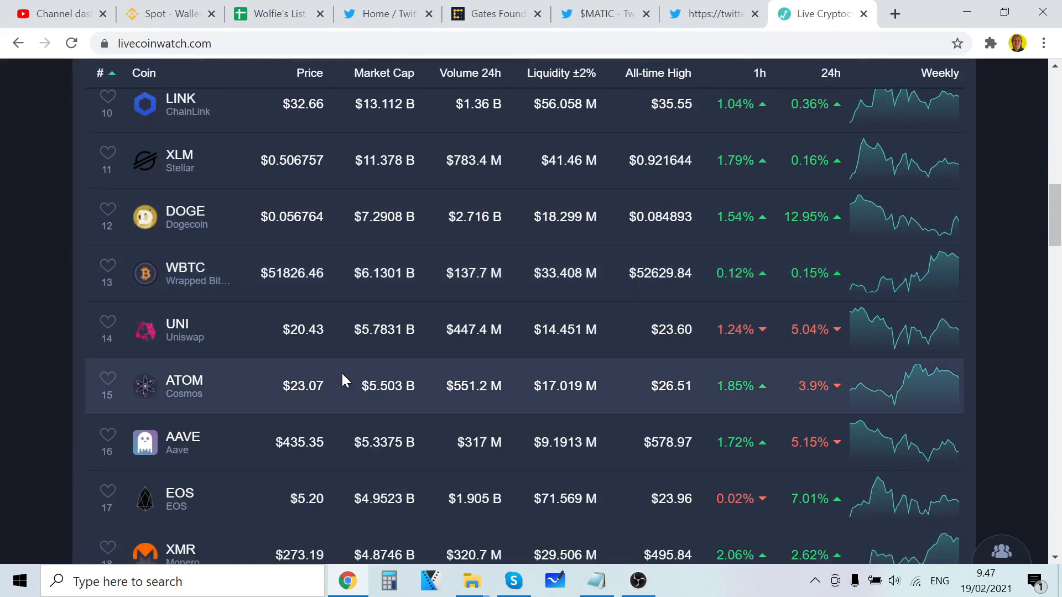
scroll("down", 3)
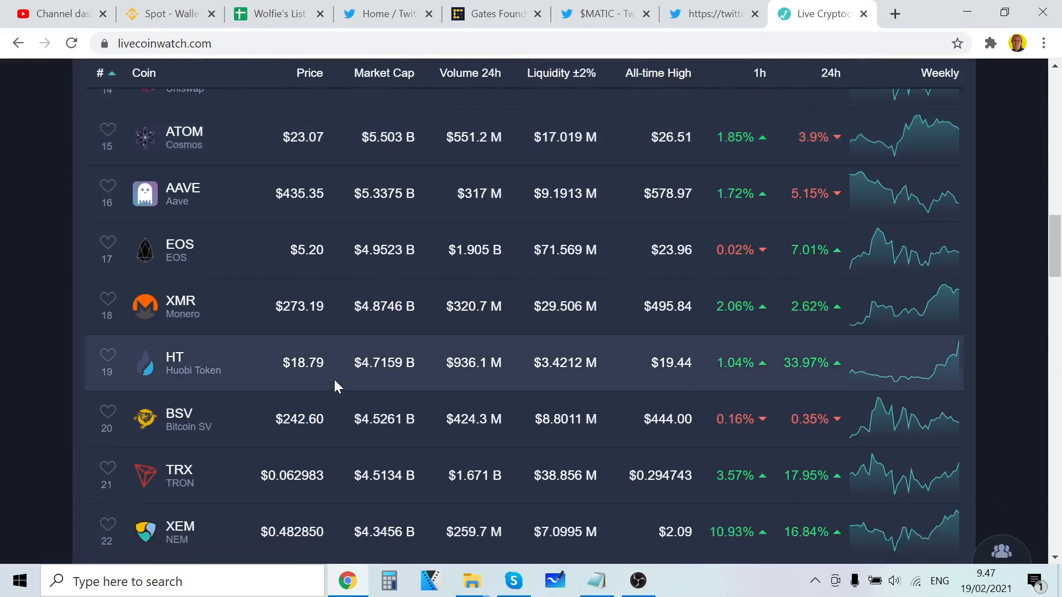
scroll("down", 3)
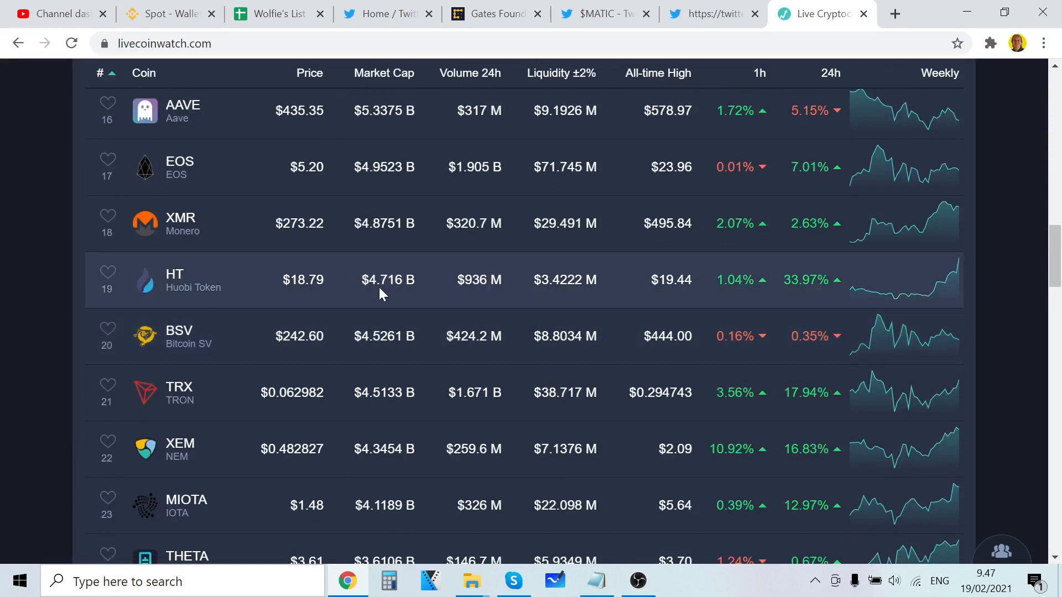
mouse_move(350, 314)
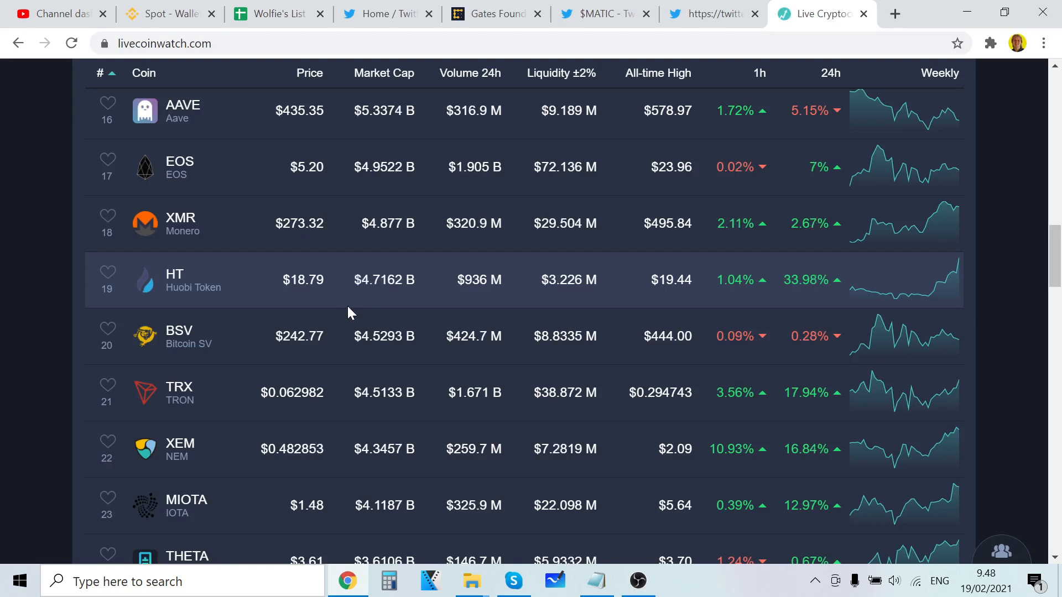
mouse_move(294, 398)
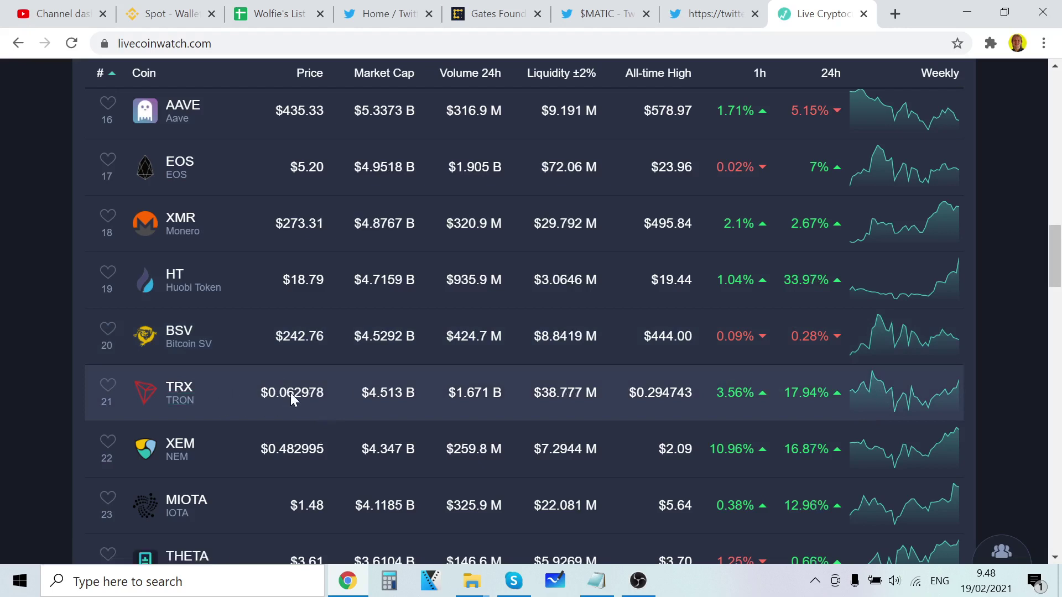
mouse_move(285, 409)
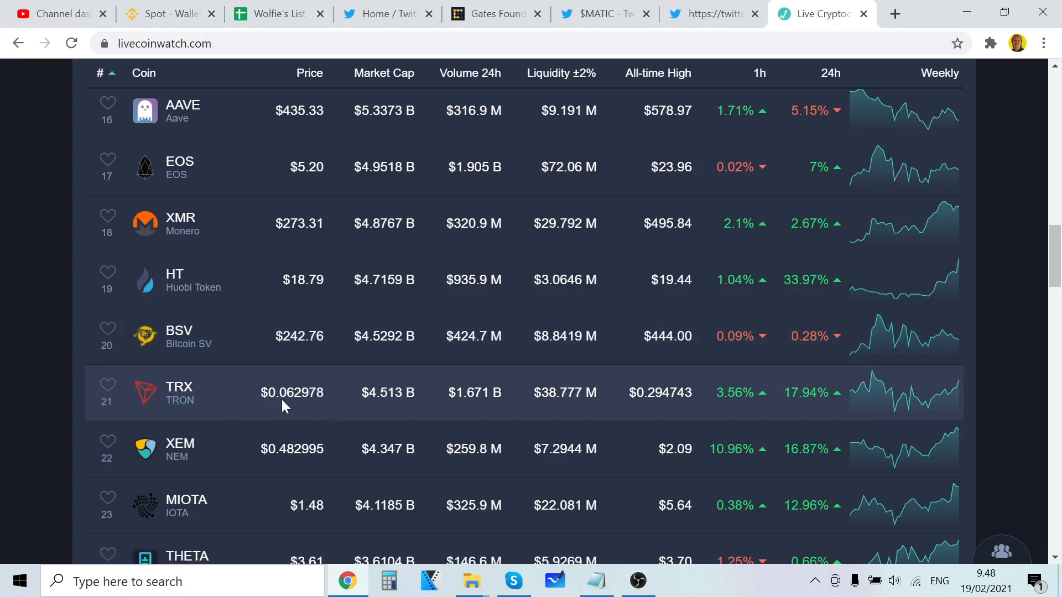
mouse_move(367, 299)
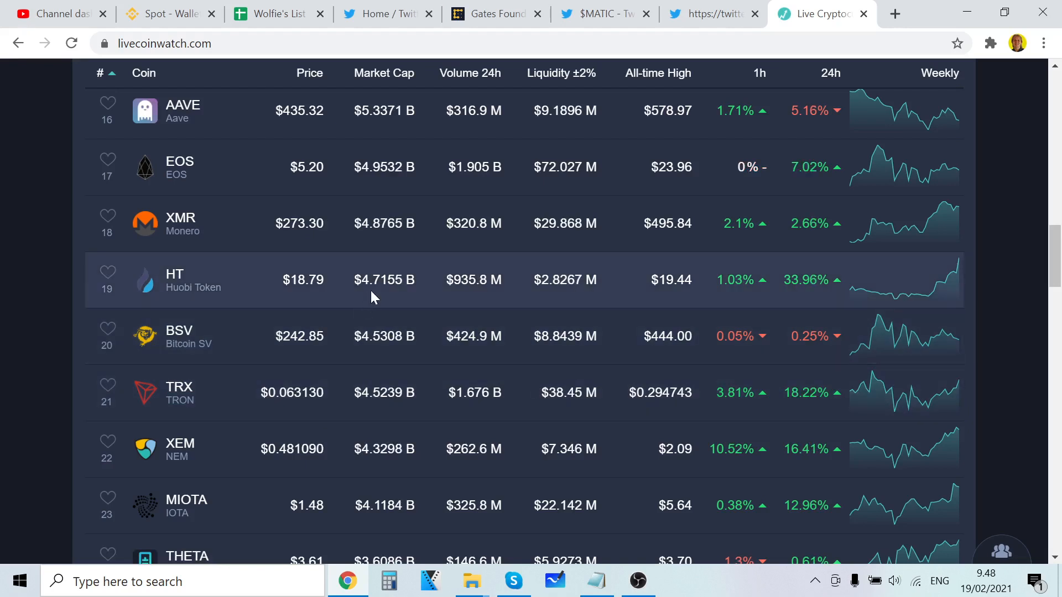
mouse_move(340, 395)
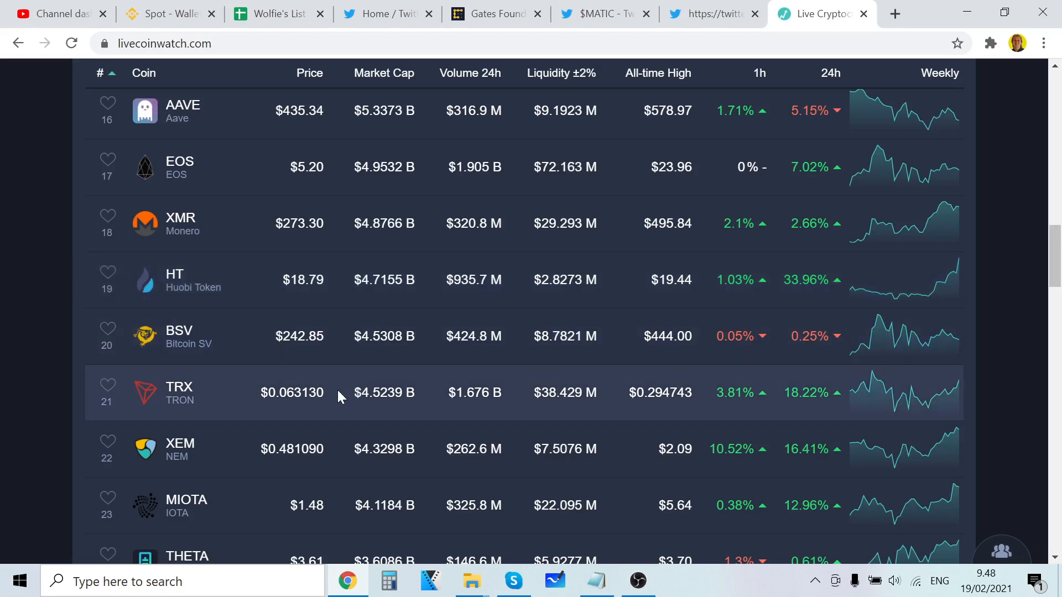
mouse_move(202, 462)
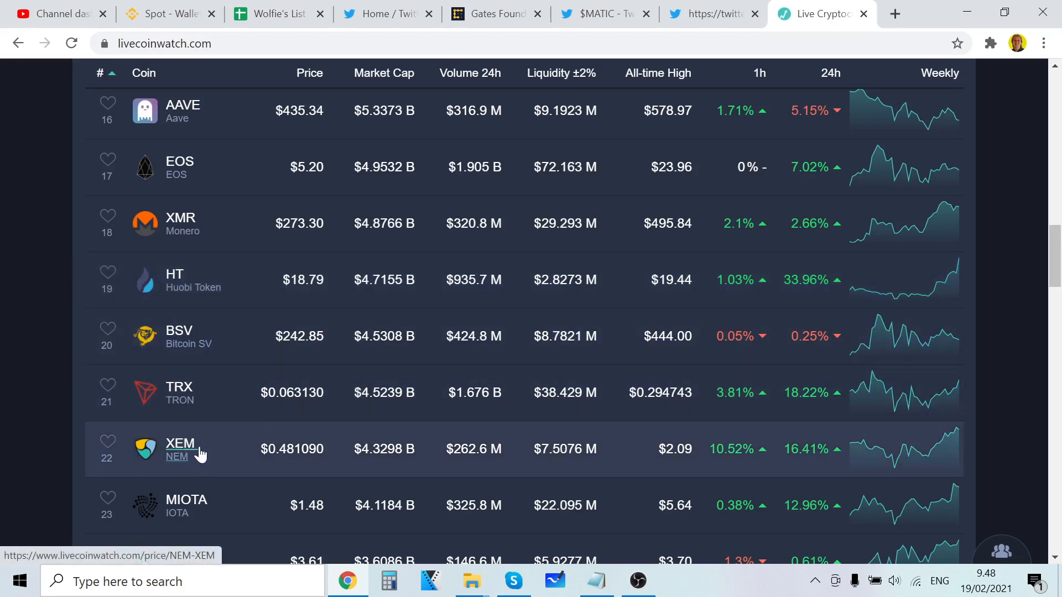
Scroll the LiveCoinWatch rankings down past rank 40, then back to coins ranked 3–10 like XRP and LINK
scroll("down", 3)
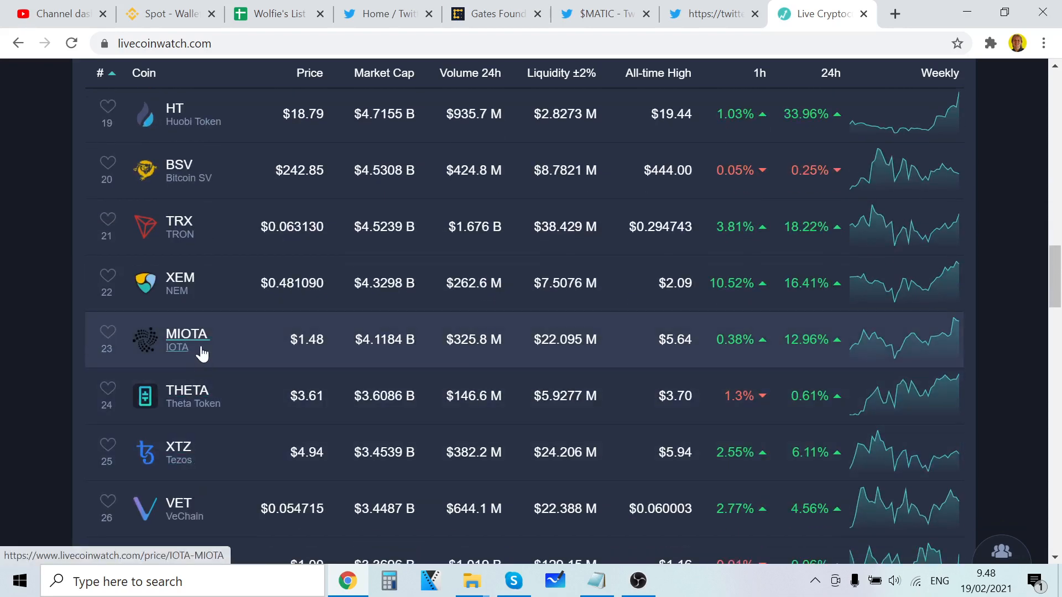
scroll("down", 3)
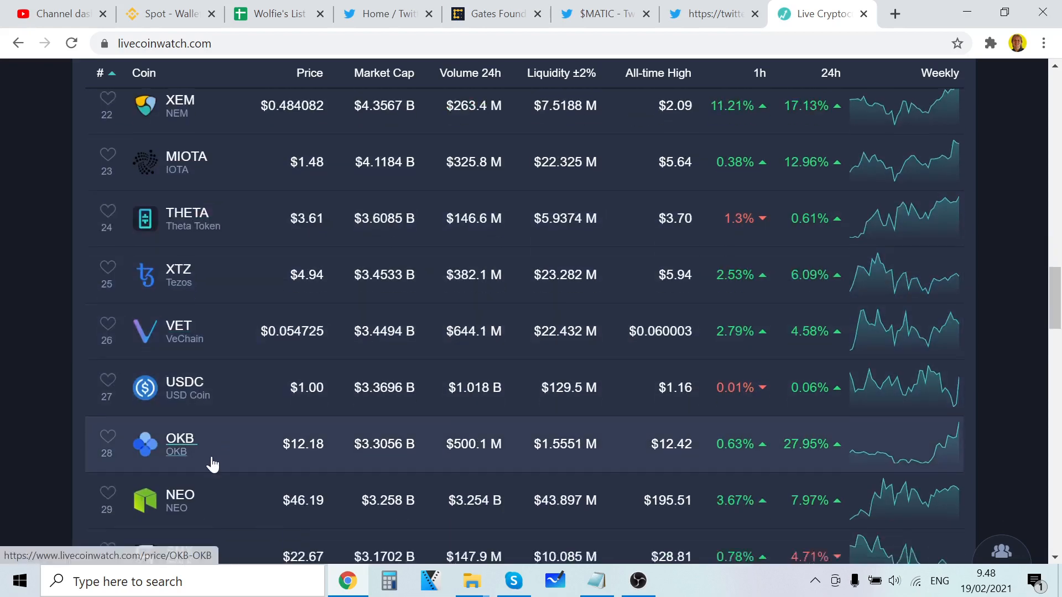
scroll("down", 3)
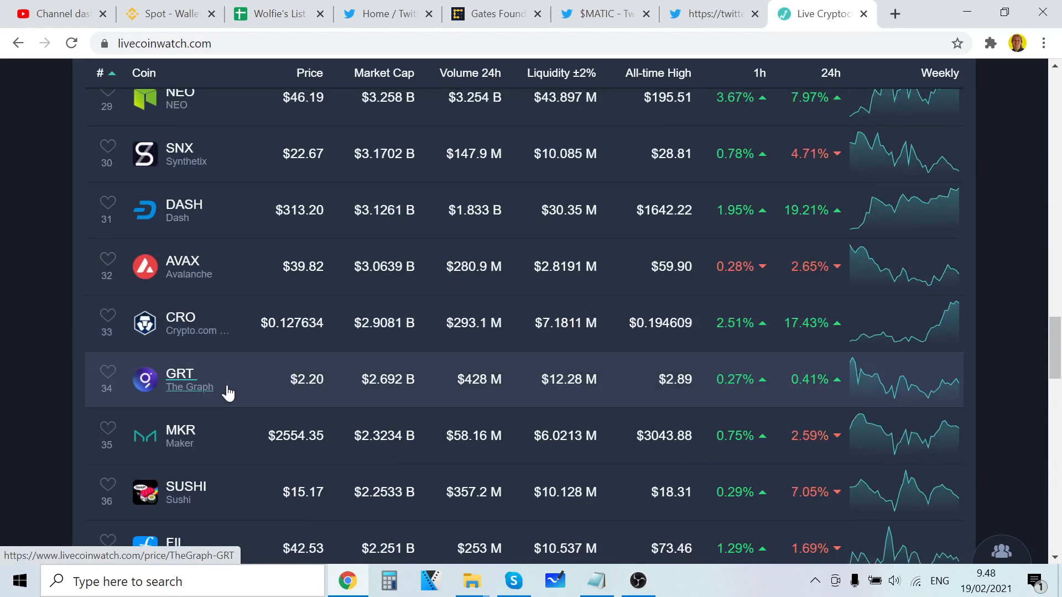
scroll("down", 3)
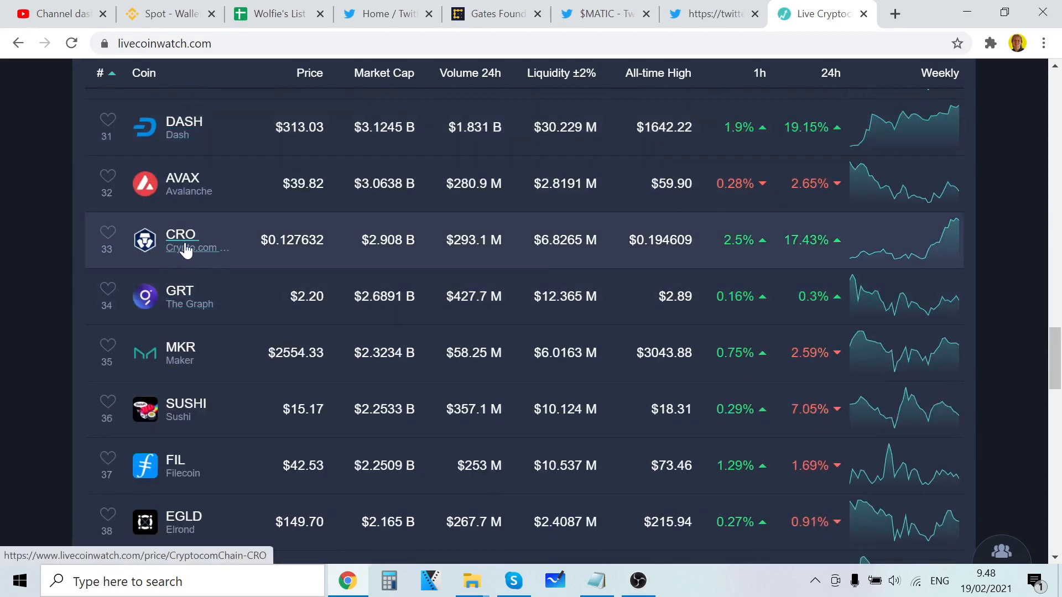
scroll("down", 3)
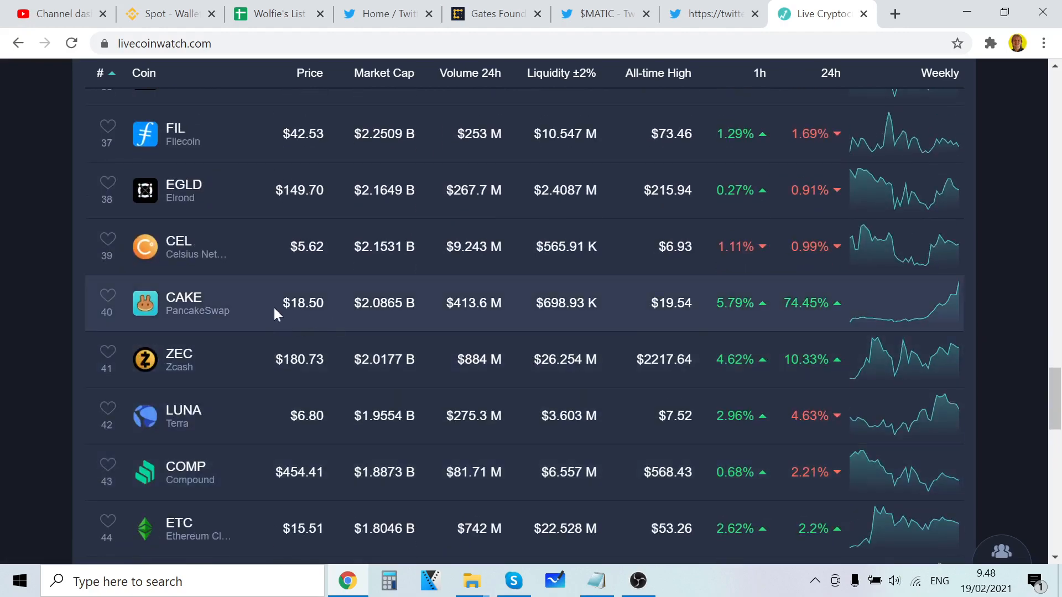
scroll("up", 3)
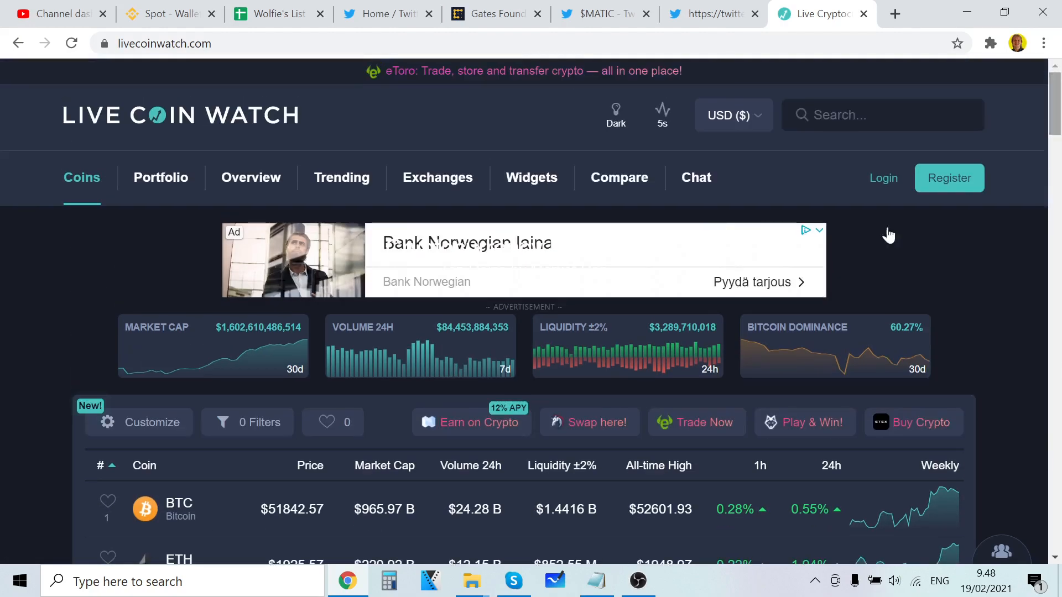
scroll("down", 3)
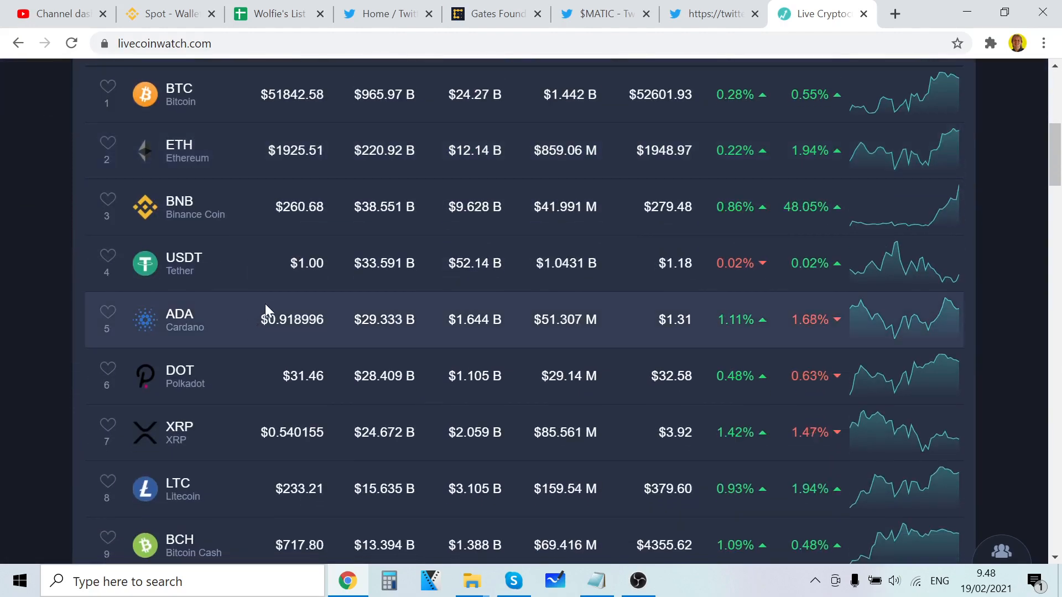
mouse_move(188, 325)
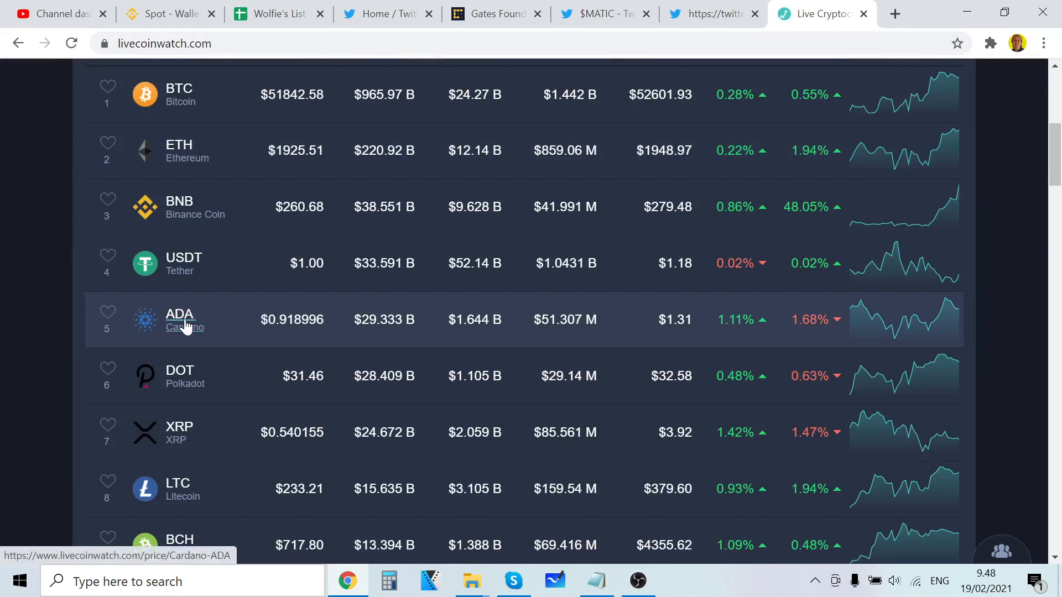
scroll("down", 3)
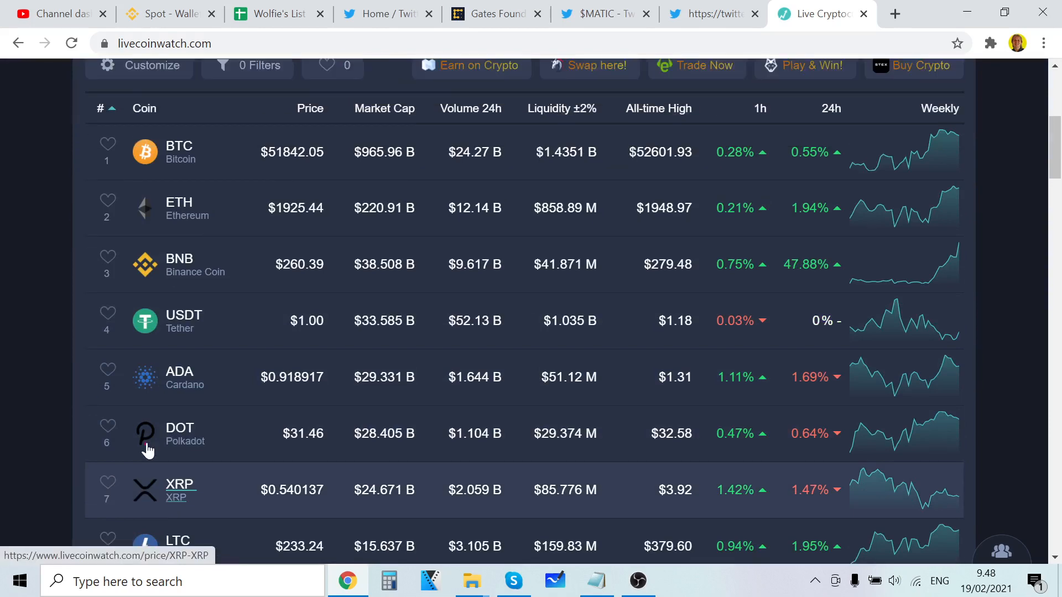
scroll("down", 3)
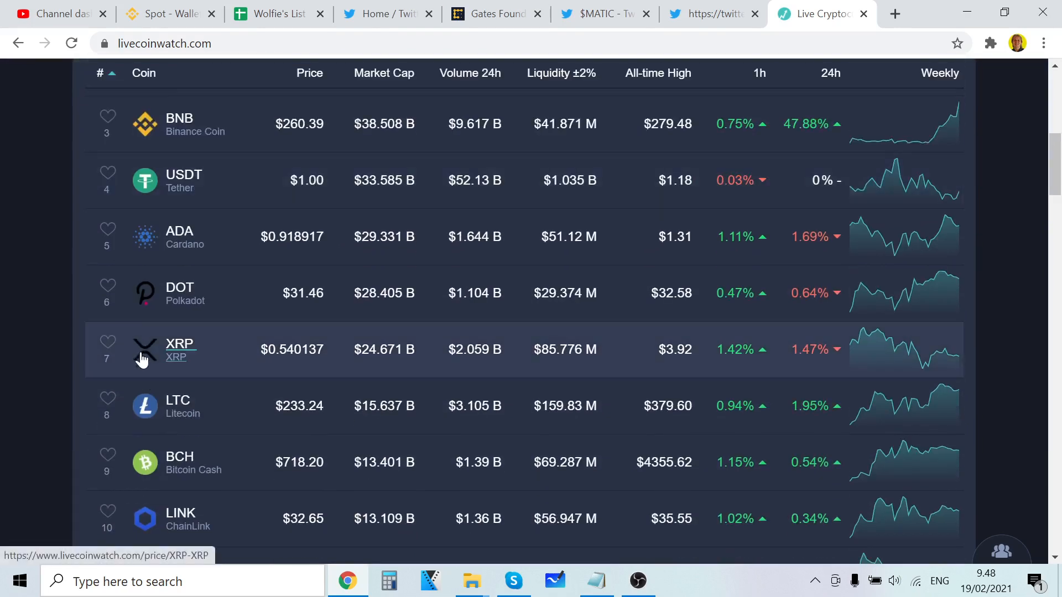
mouse_move(264, 78)
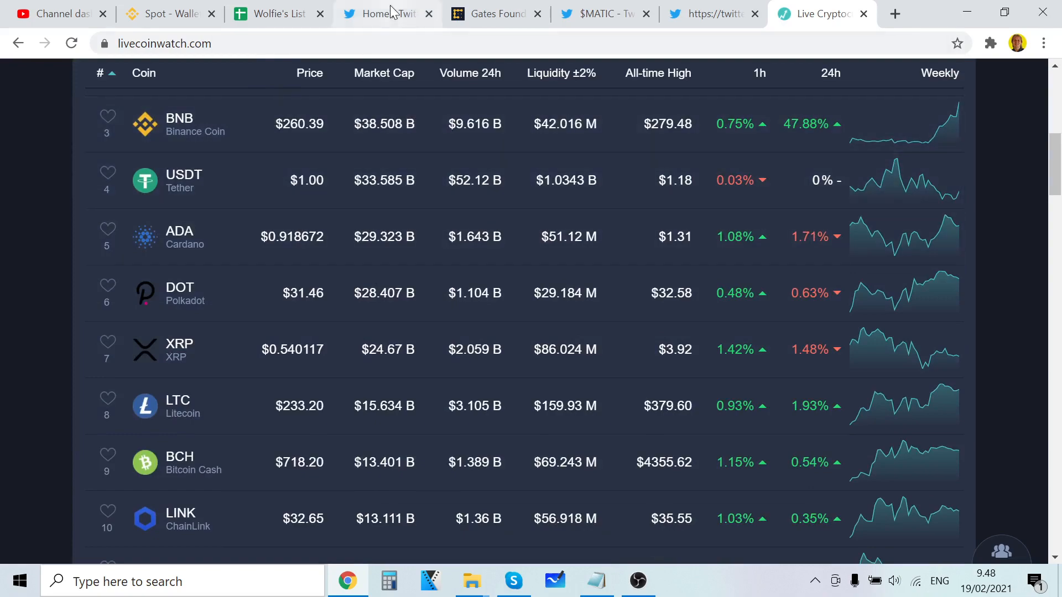
Return to the Twitter home feed and scroll to the tweet sharing the Gates Foundation Ripple Interledger story
left_click(385, 13)
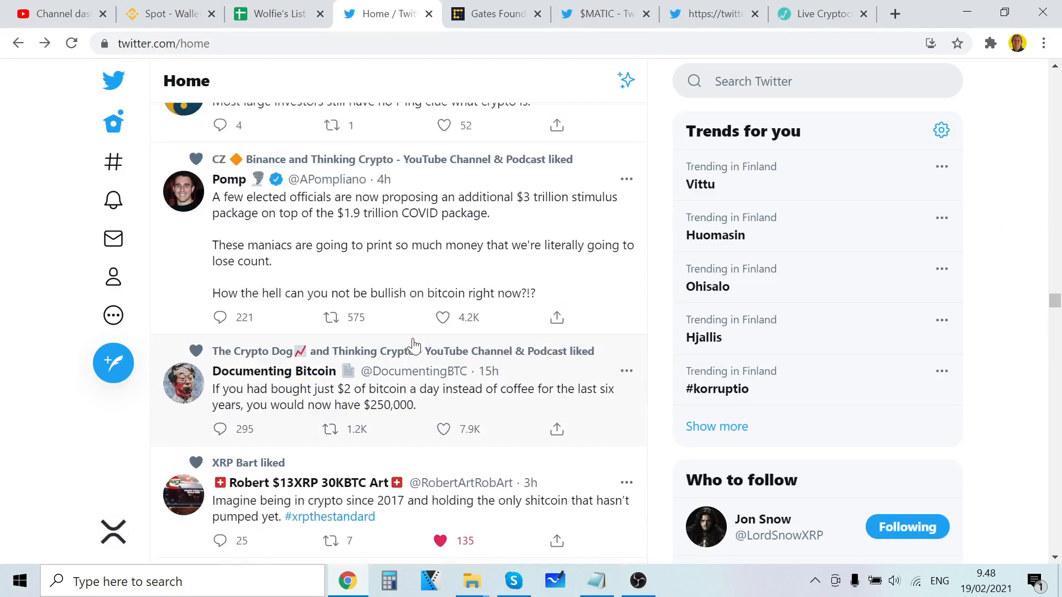
scroll("down", 3)
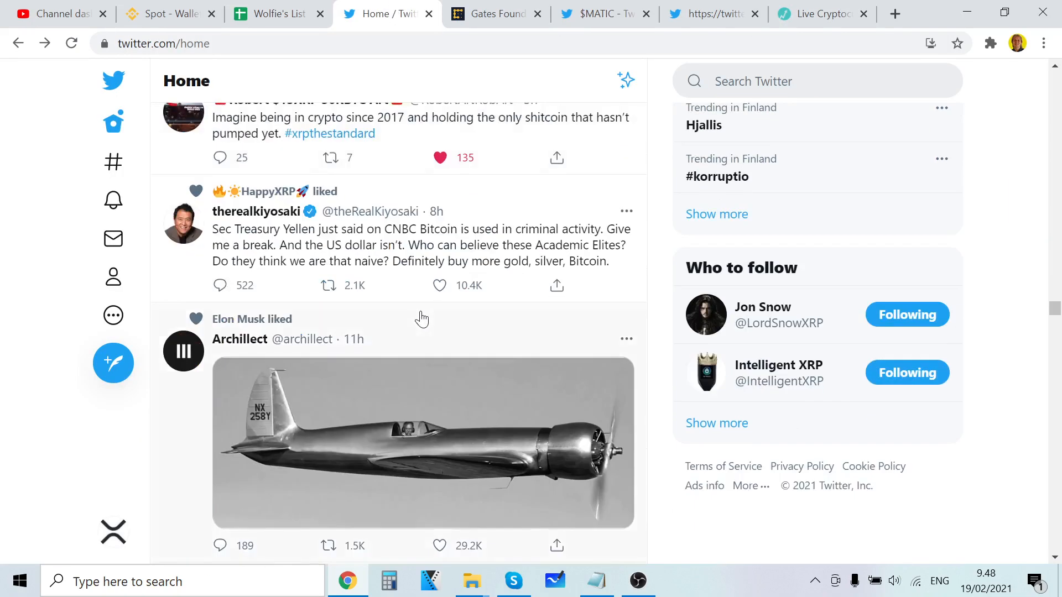
scroll("down", 3)
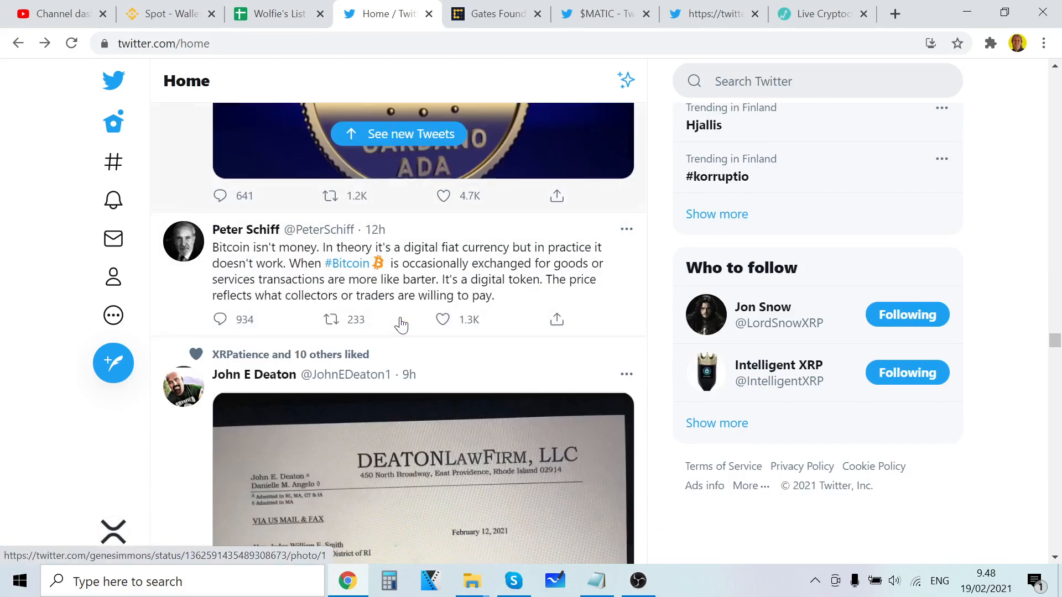
scroll("up", 3)
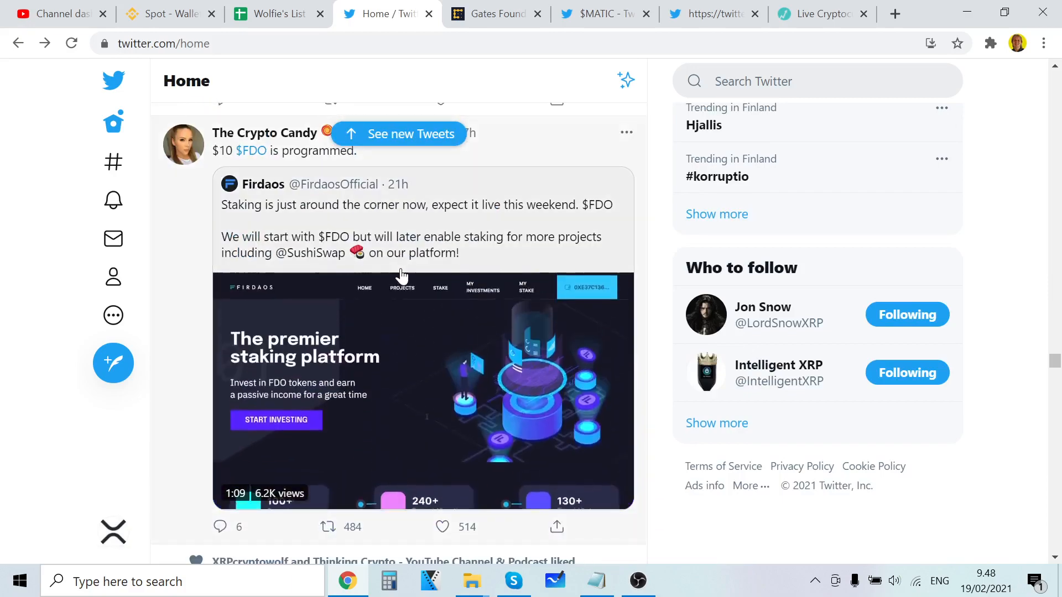
scroll("down", 3)
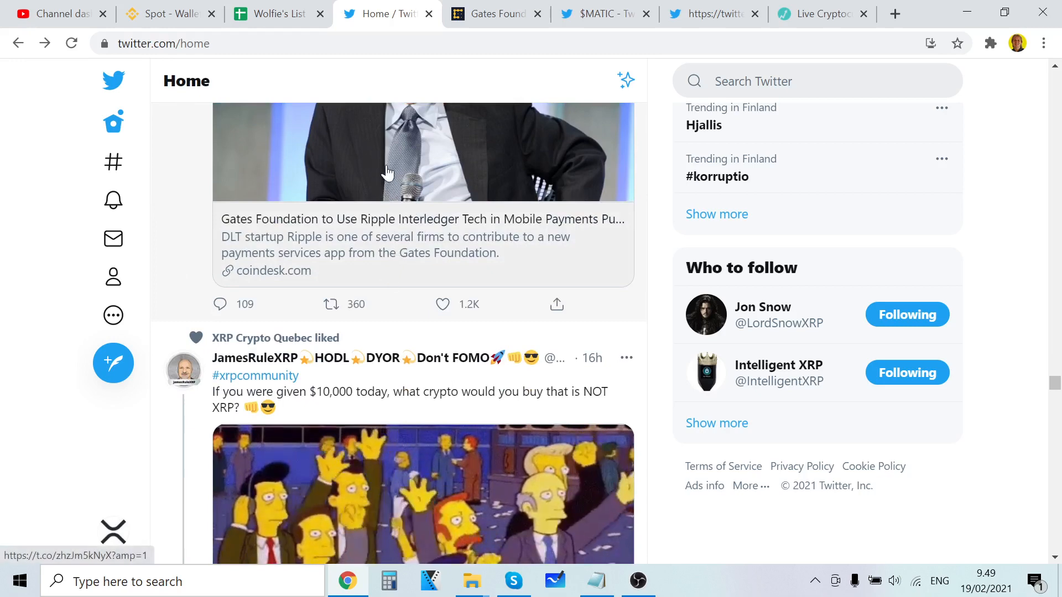
mouse_move(522, 16)
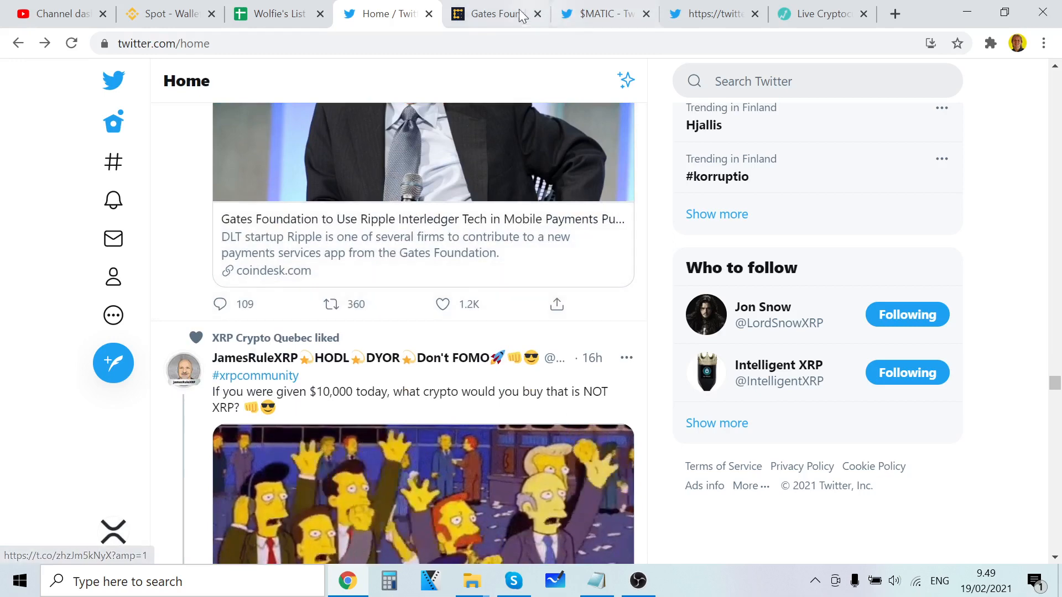
Switch to the CoinDesk Gates Foundation article and read its opening paragraphs about Mojaloop
left_click(495, 13)
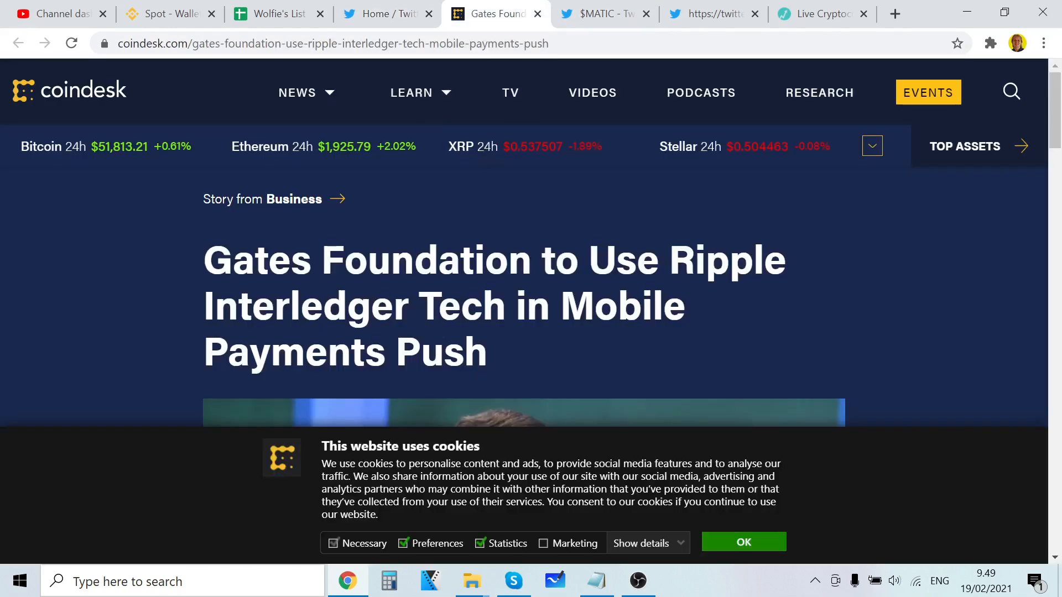
scroll("down", 3)
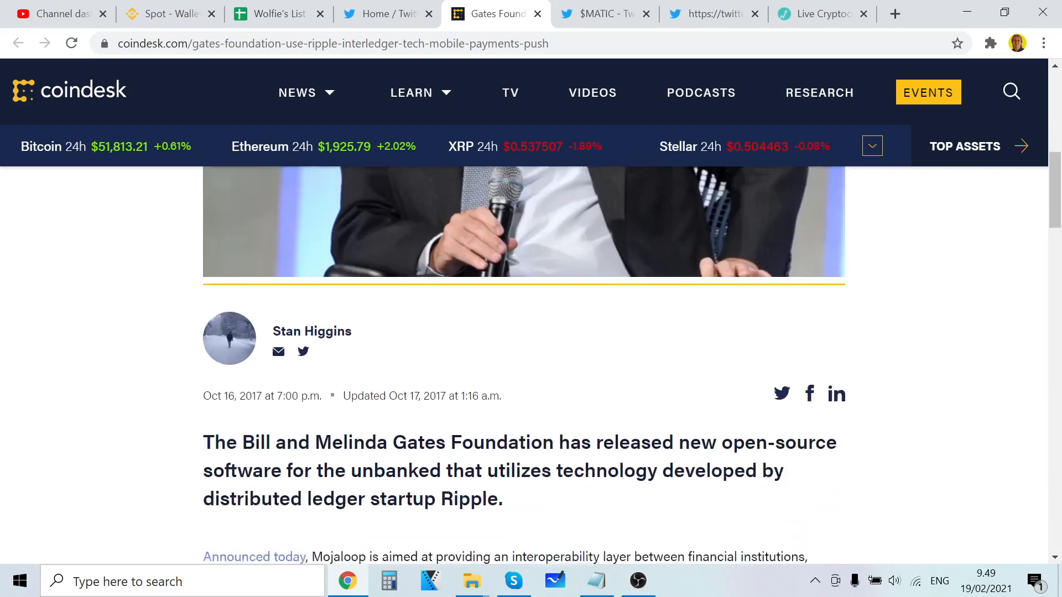
scroll("down", 3)
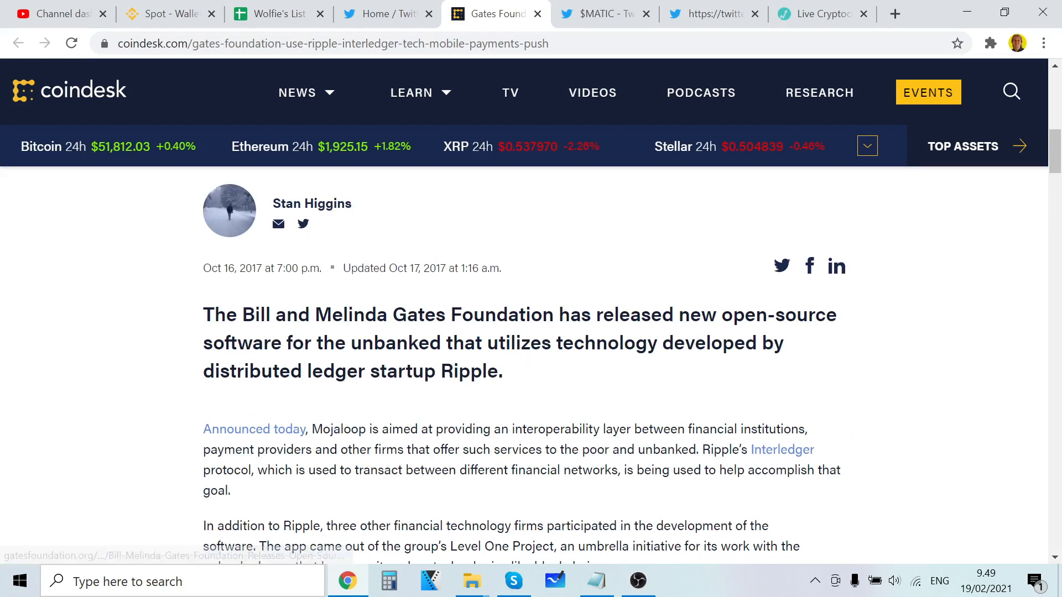
scroll("down", 3)
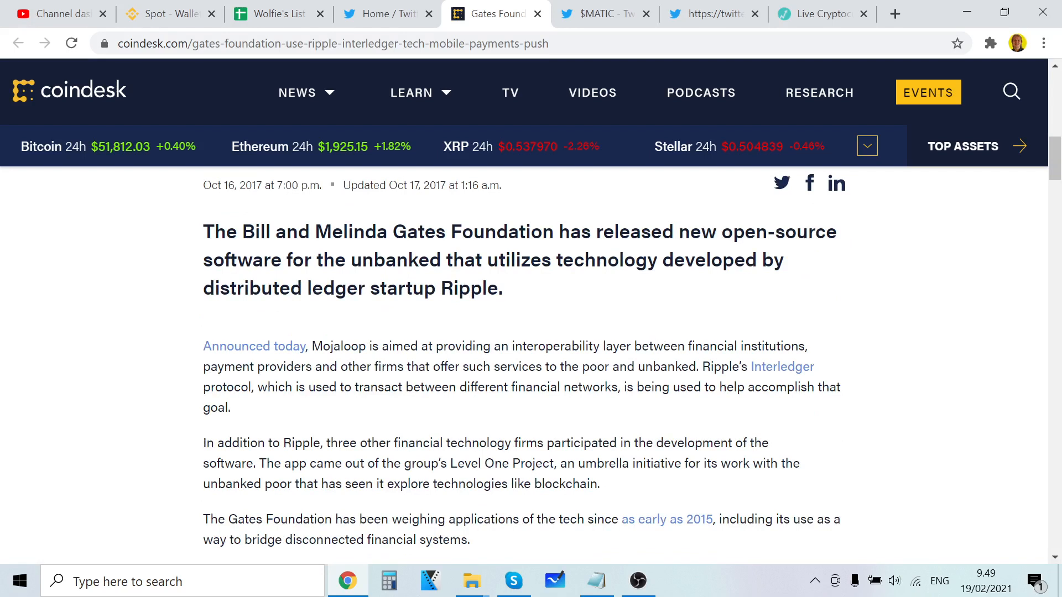
mouse_move(422, 403)
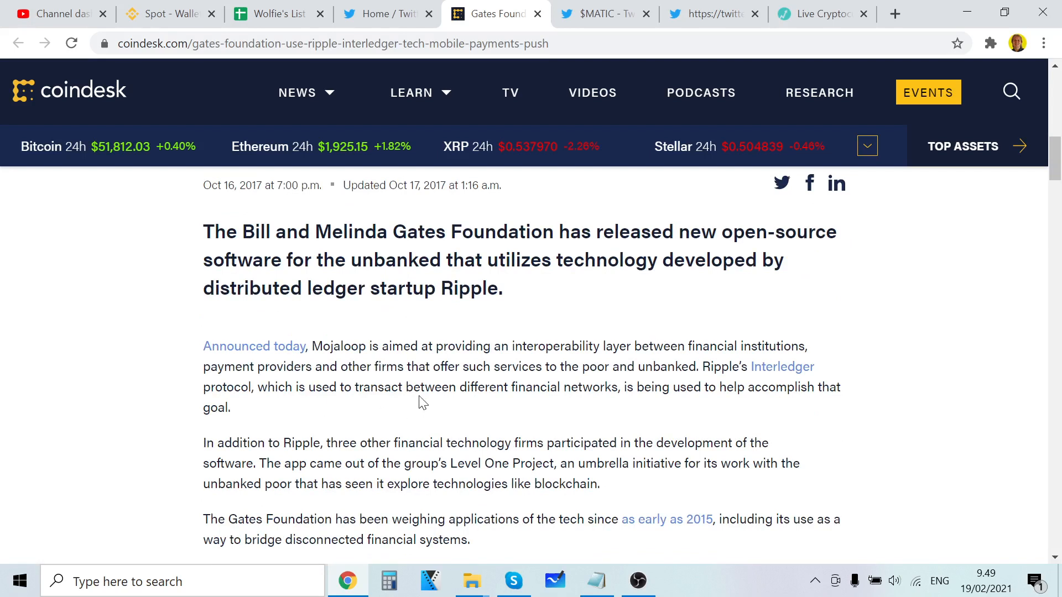
Read further down the article to the Kosta Peric quote and the Ericsson/Huawei providers paragraph
scroll("down", 3)
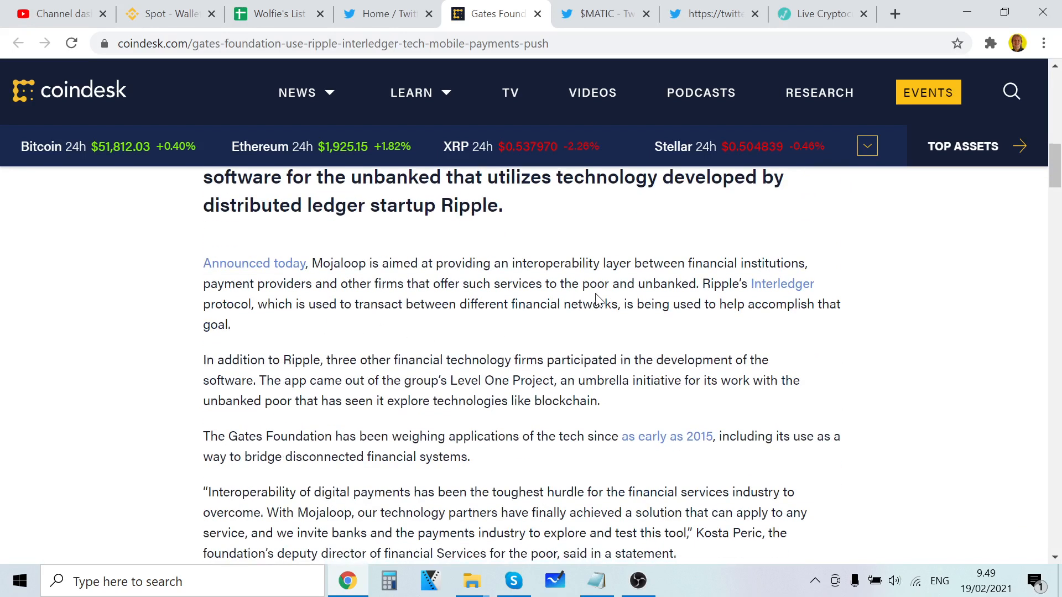
left_click_drag(703, 264, 699, 283)
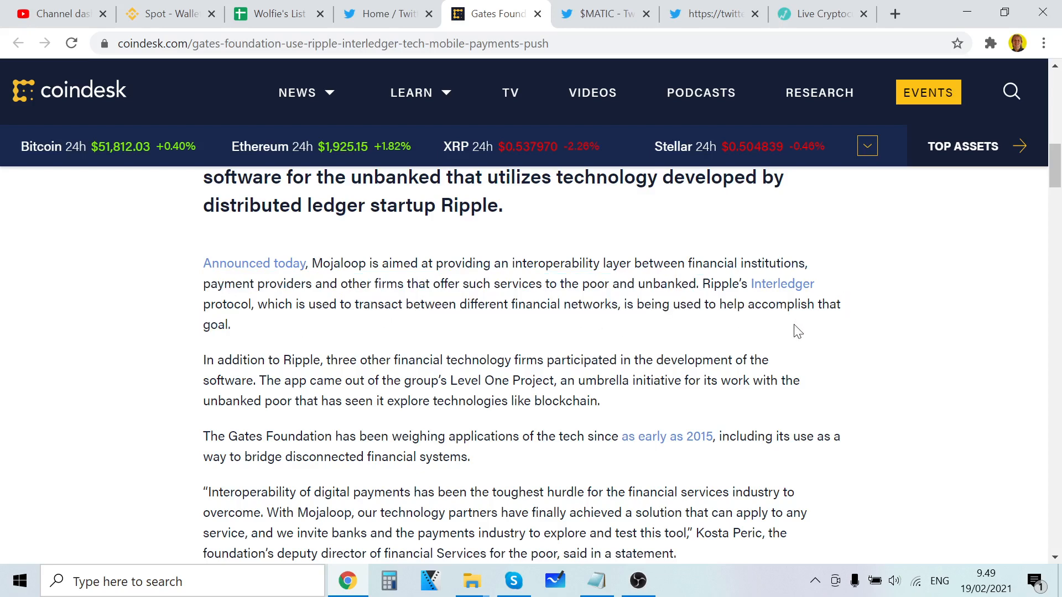
scroll("down", 3)
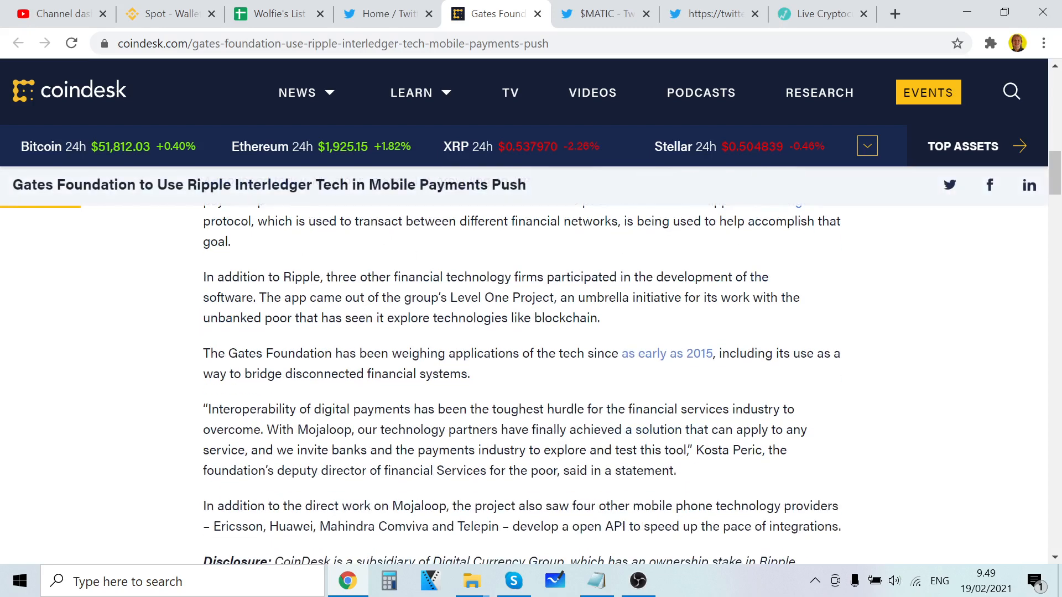
mouse_move(449, 270)
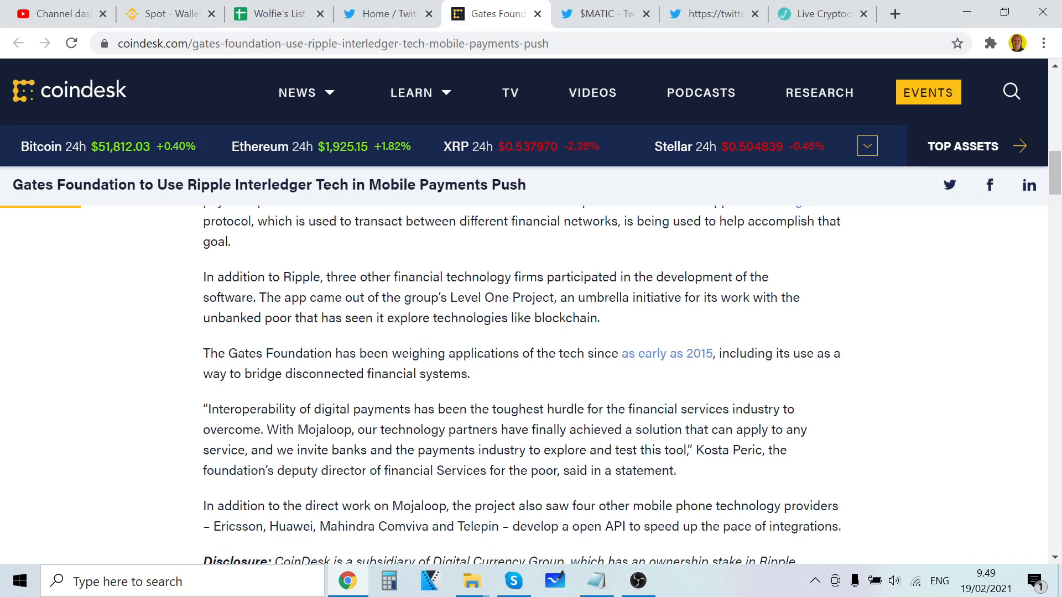
mouse_move(282, 334)
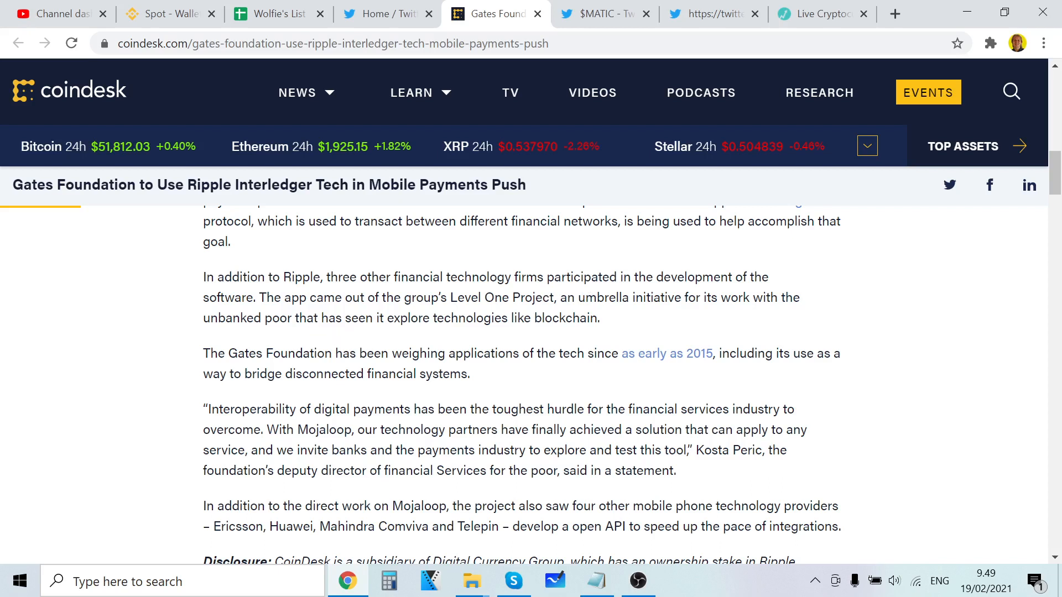
mouse_move(708, 314)
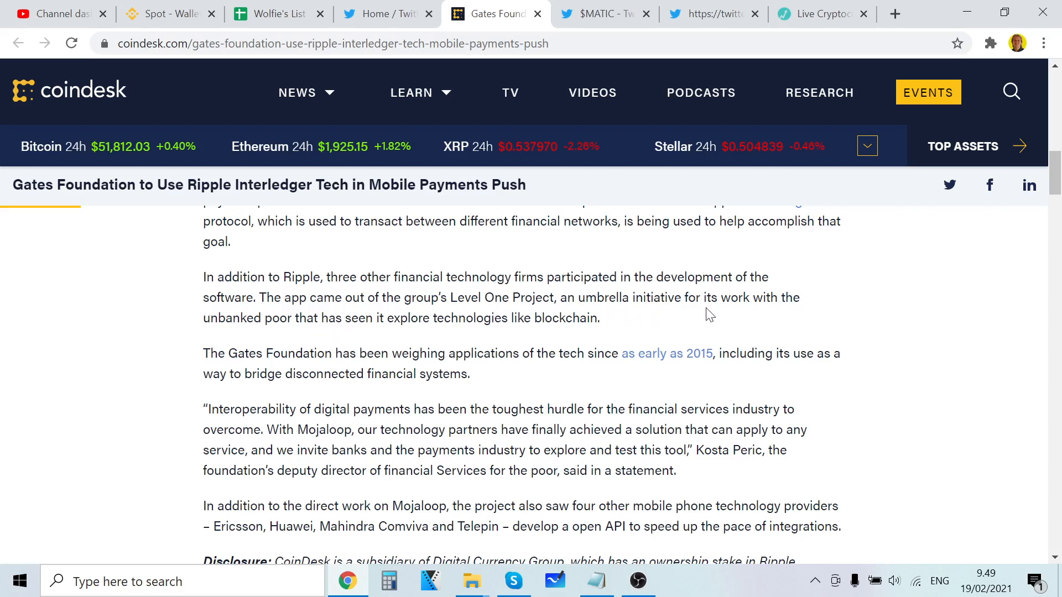
mouse_move(318, 337)
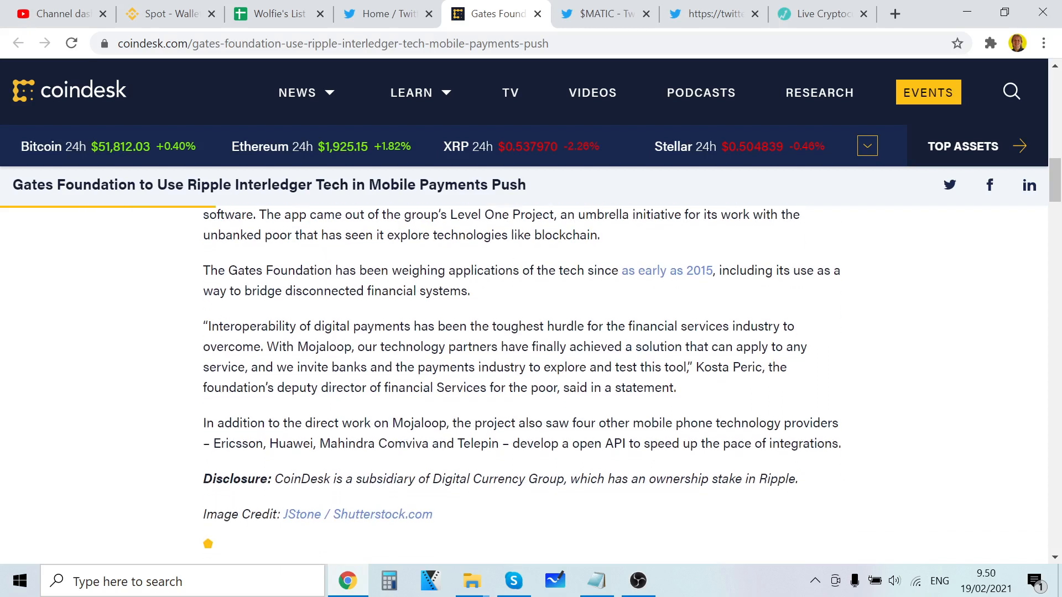
mouse_move(496, 296)
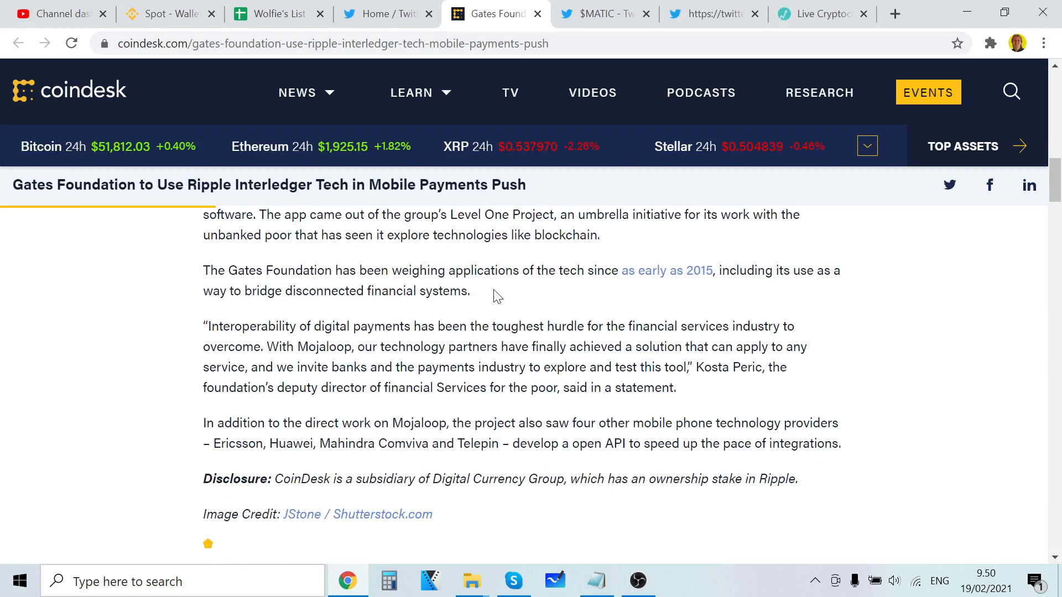
mouse_move(624, 293)
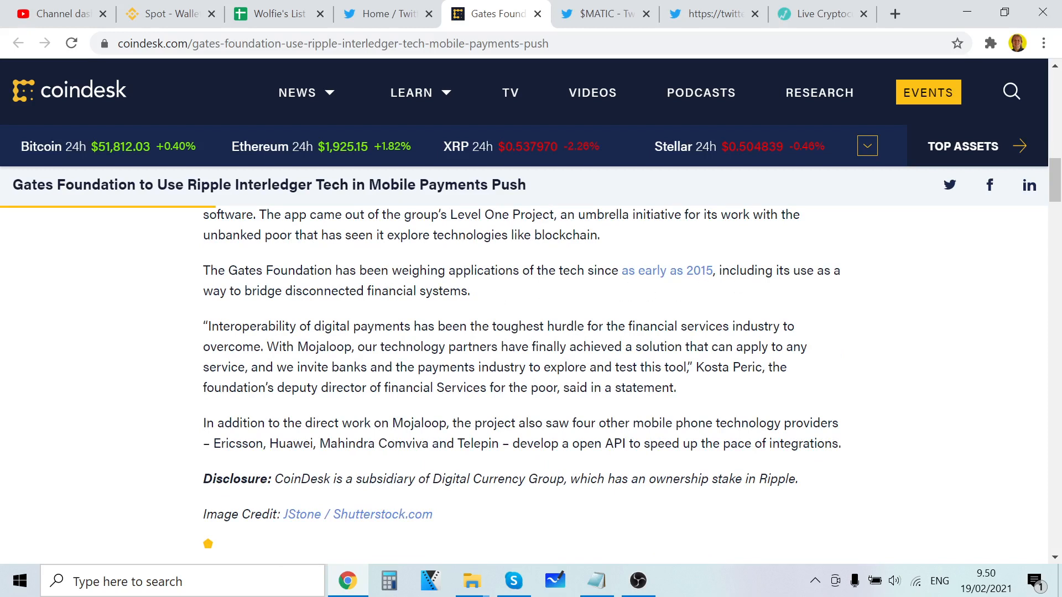
mouse_move(538, 314)
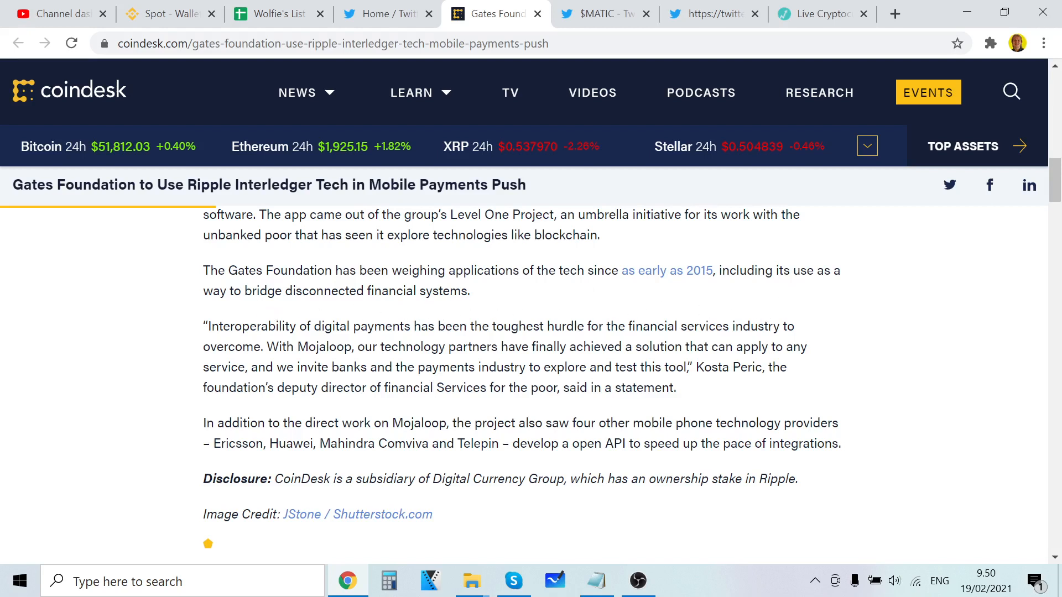
mouse_move(181, 370)
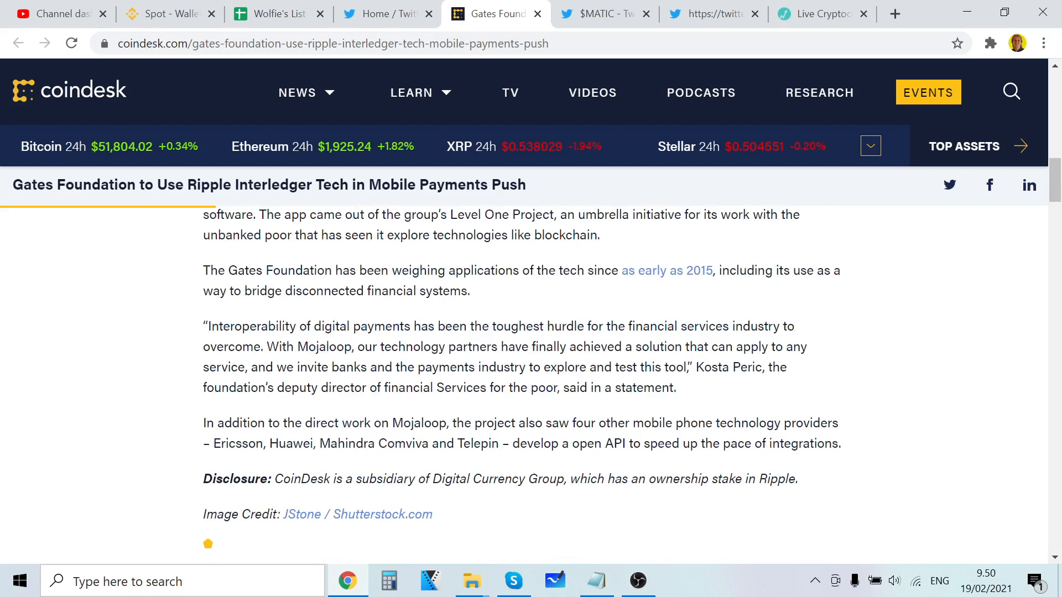
mouse_move(542, 338)
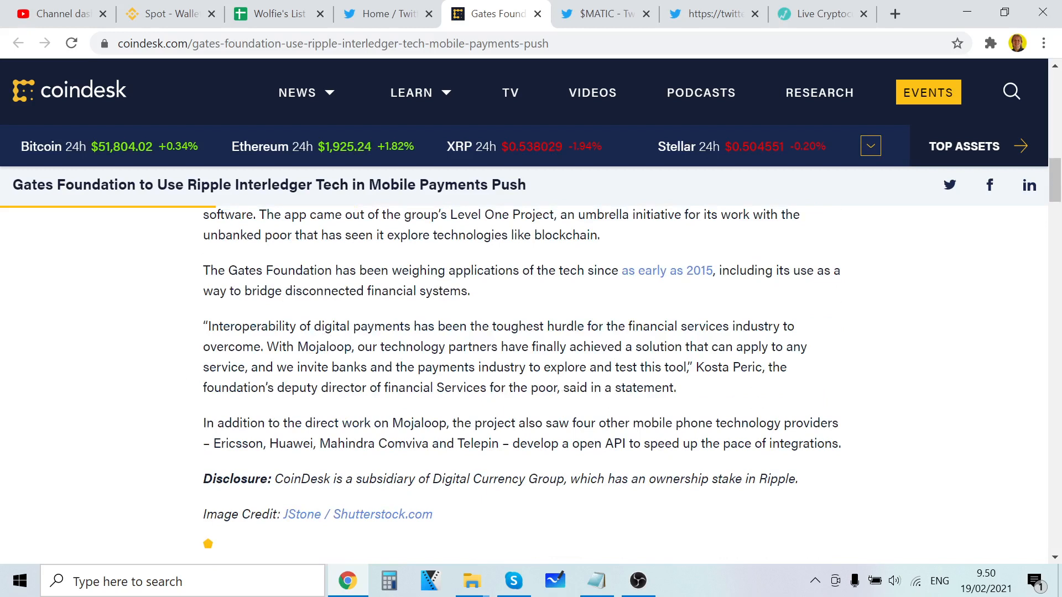
Highlight the word 'Interoperability' and part of the Kosta Peric quote in the article's closing section
double_click(252, 327)
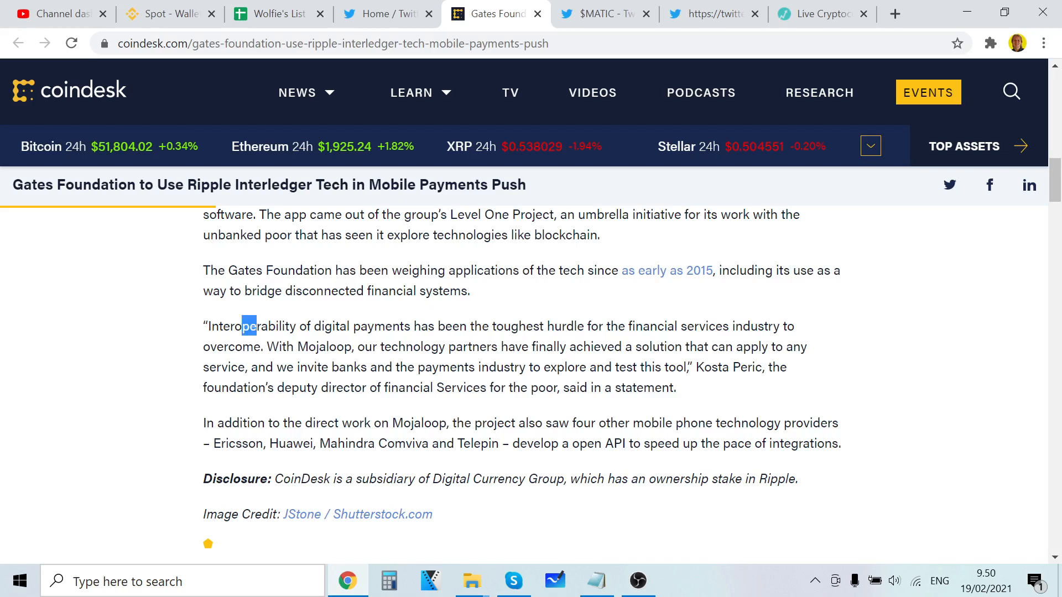
left_click_drag(240, 325, 255, 346)
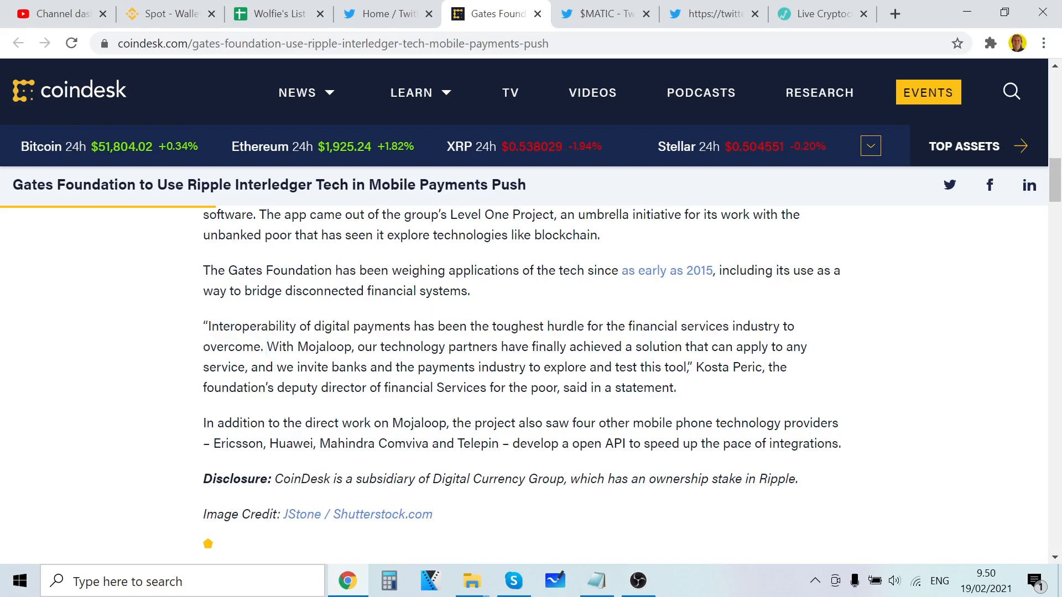
mouse_move(547, 365)
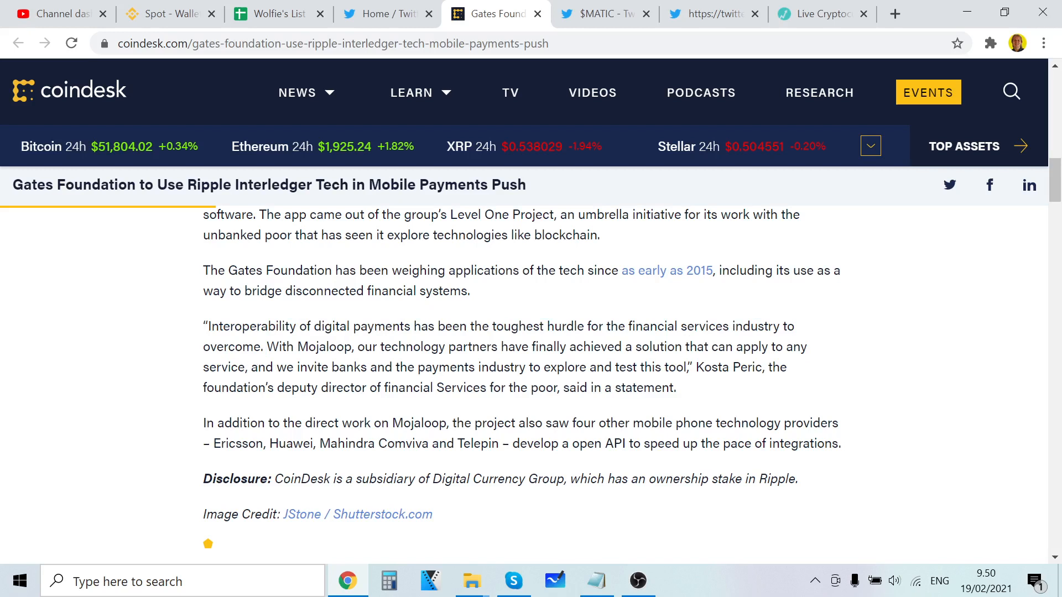
left_click_drag(296, 367, 533, 367)
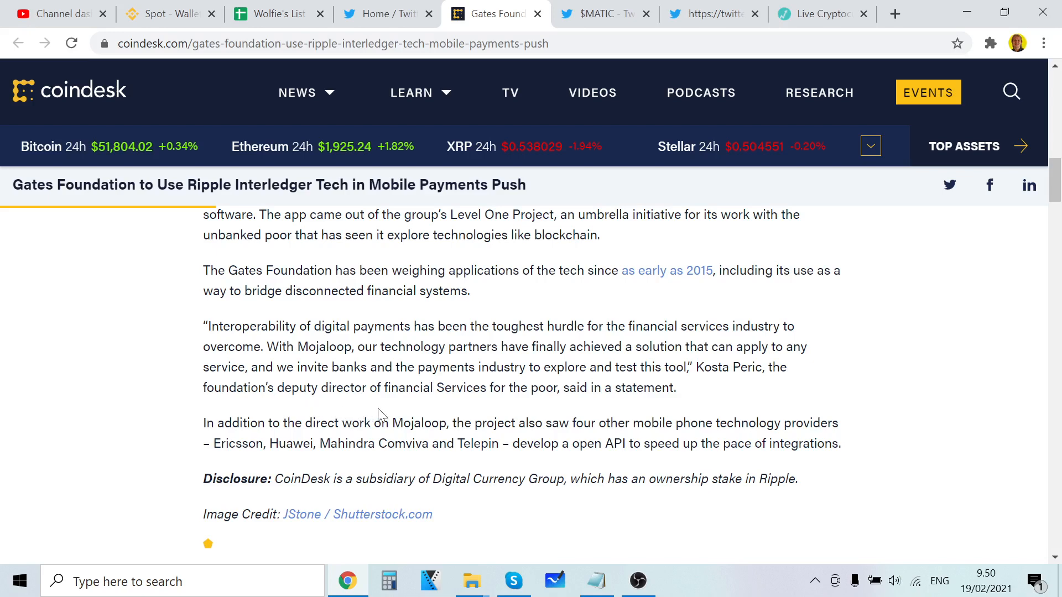
mouse_move(657, 406)
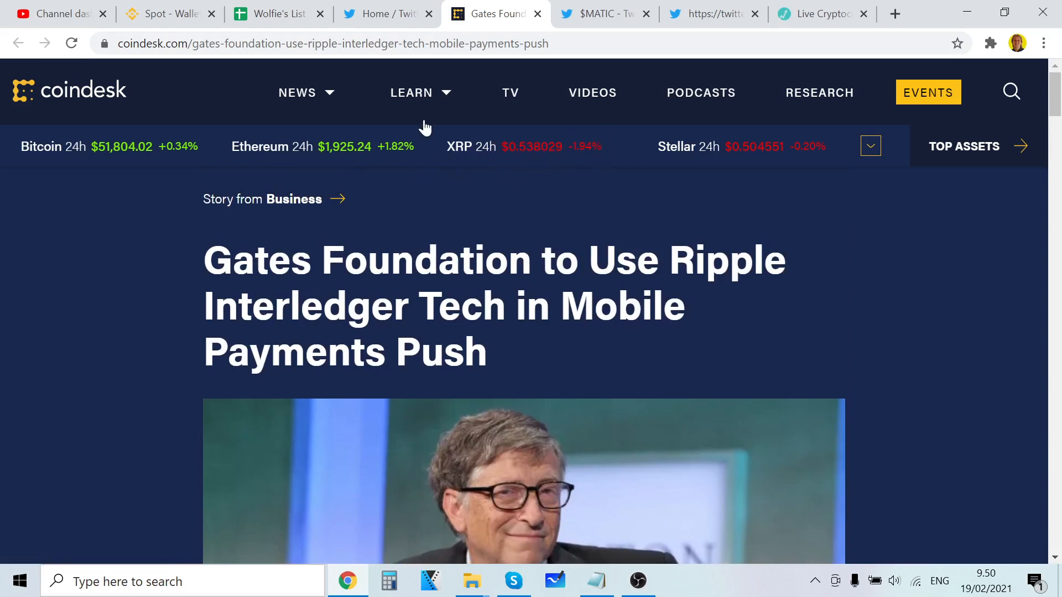
Return to the Twitter home feed and browse down past the BitTorrent puzzle post to the follow suggestions
left_click(382, 15)
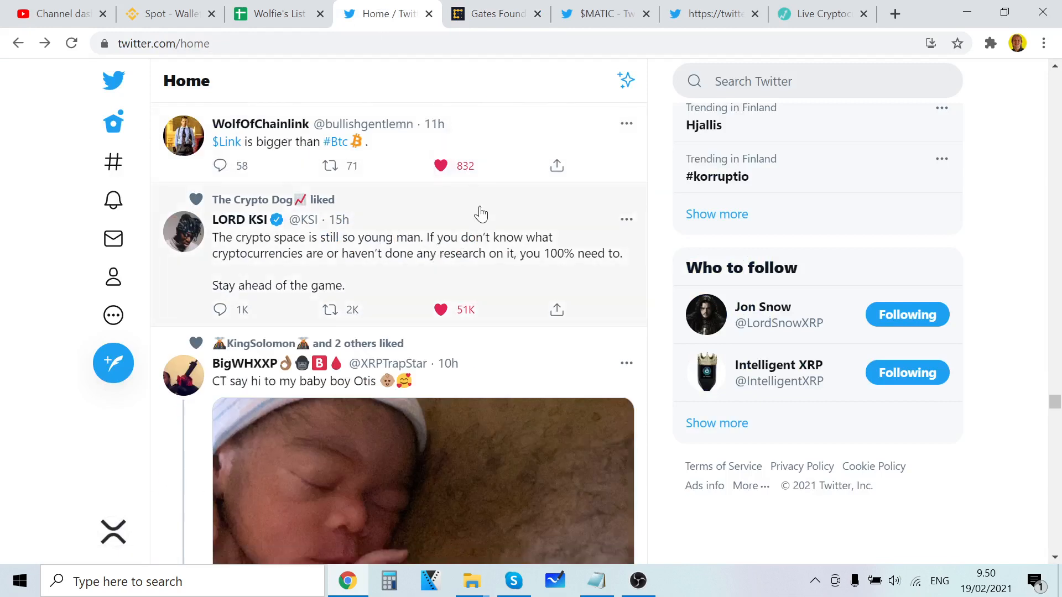
mouse_move(496, 215)
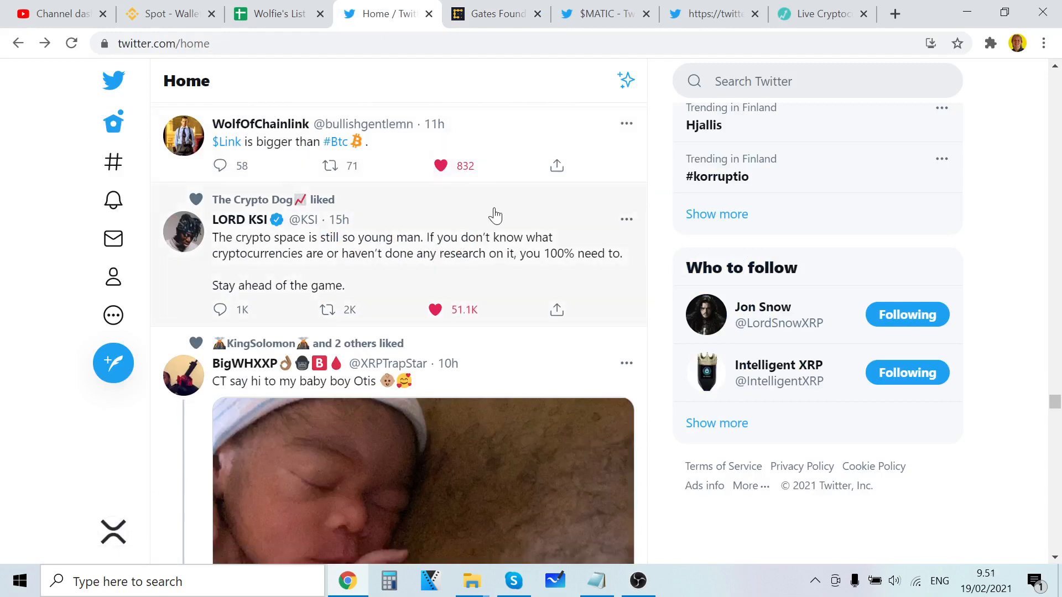
mouse_move(543, 200)
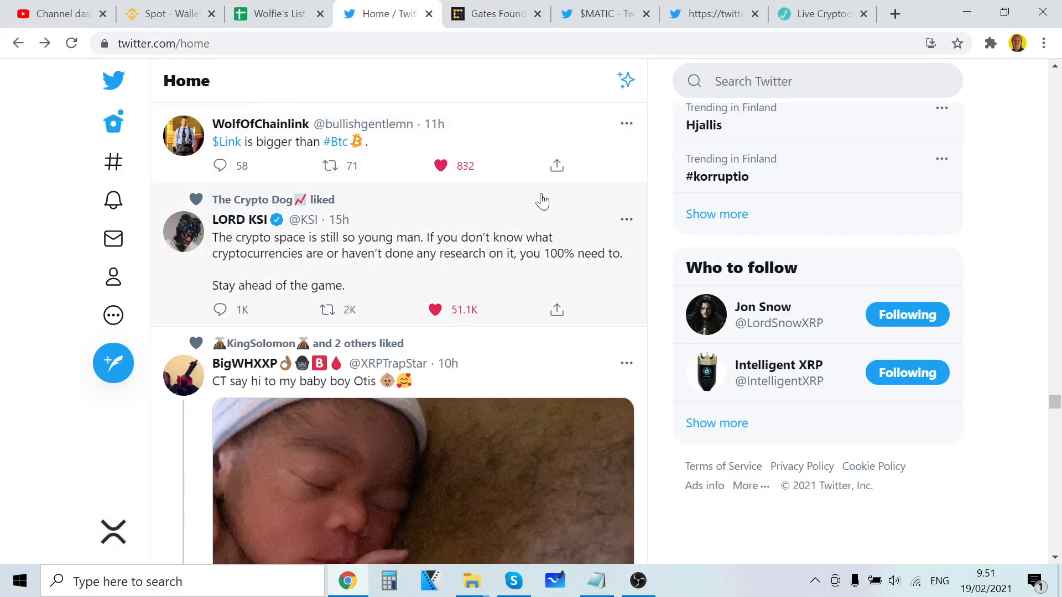
scroll("down", 3)
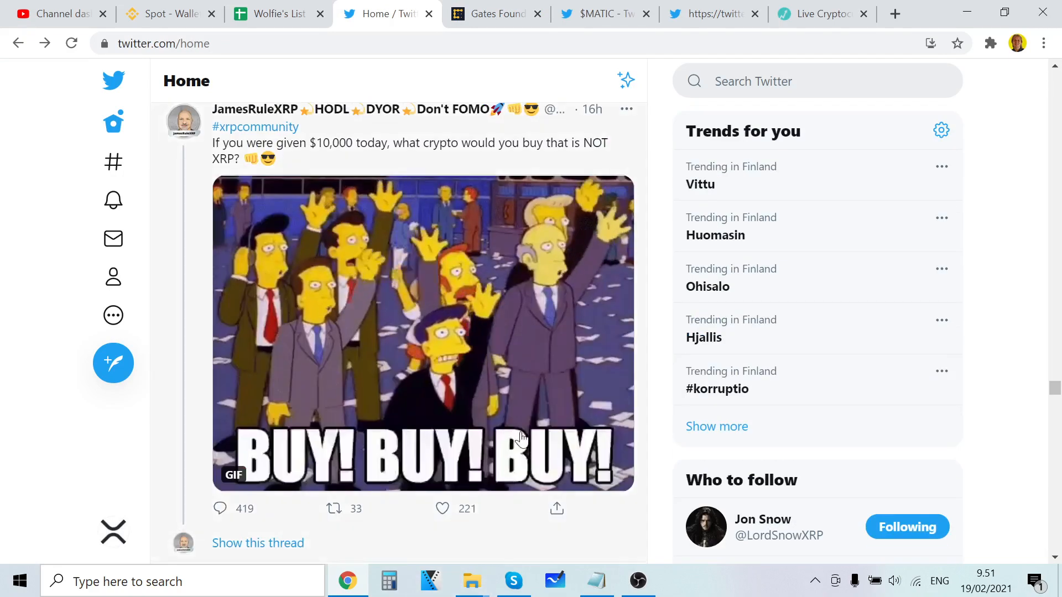
scroll("down", 3)
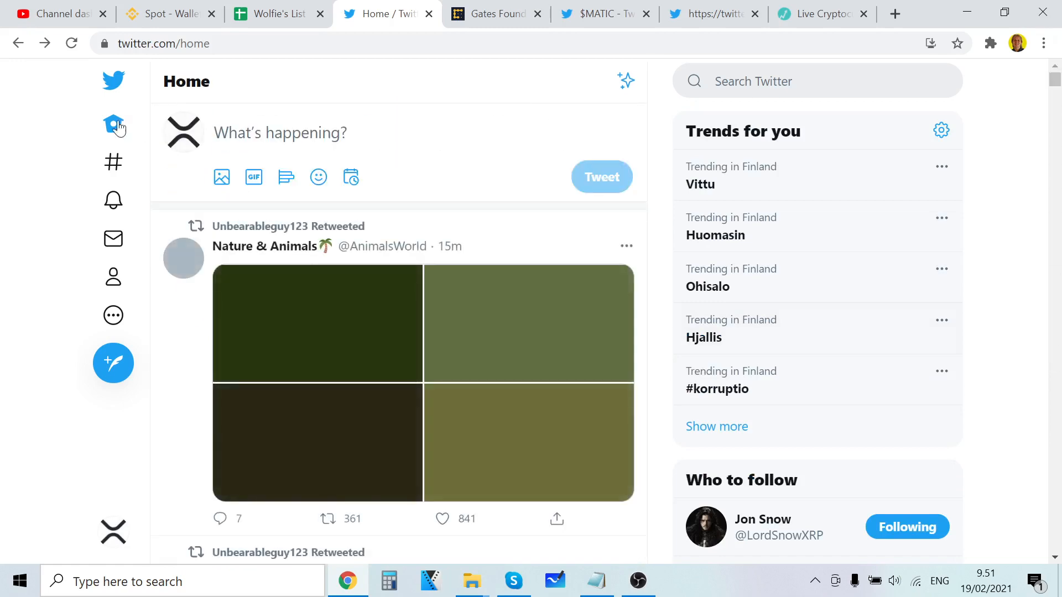
scroll("down", 3)
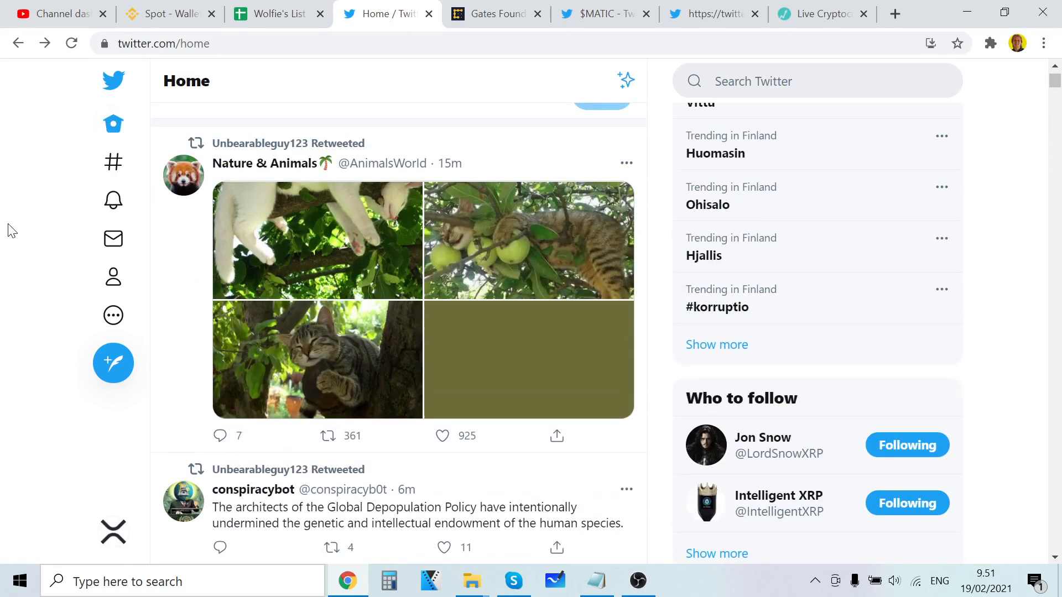
scroll("down", 3)
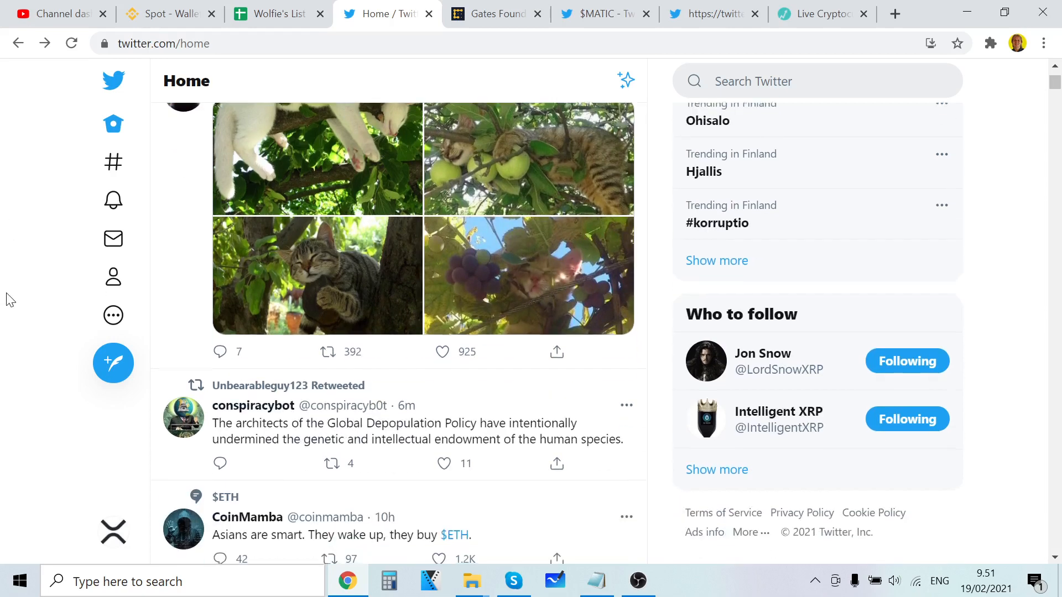
scroll("down", 3)
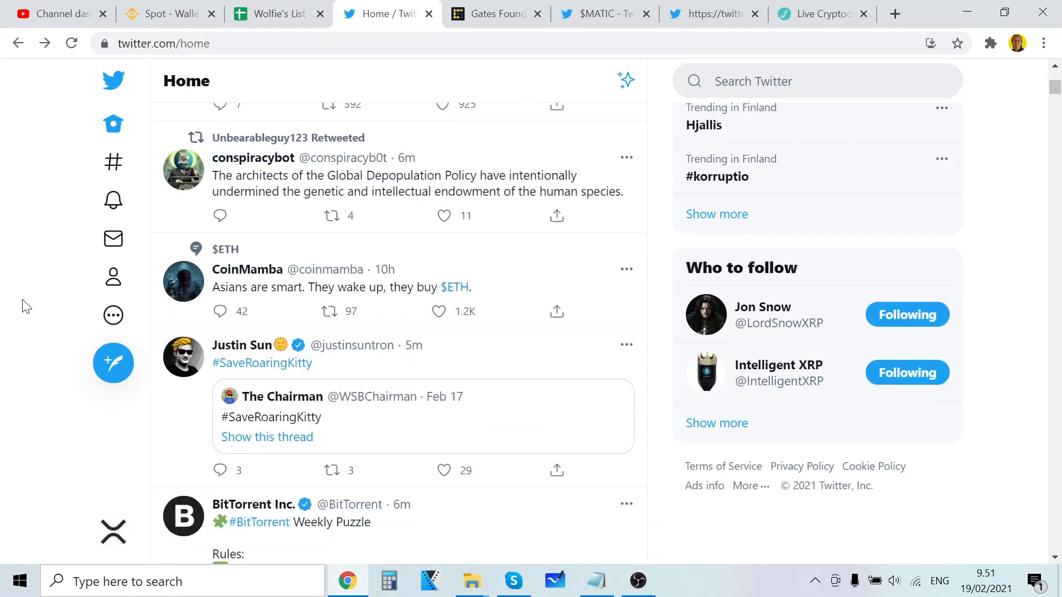
scroll("down", 3)
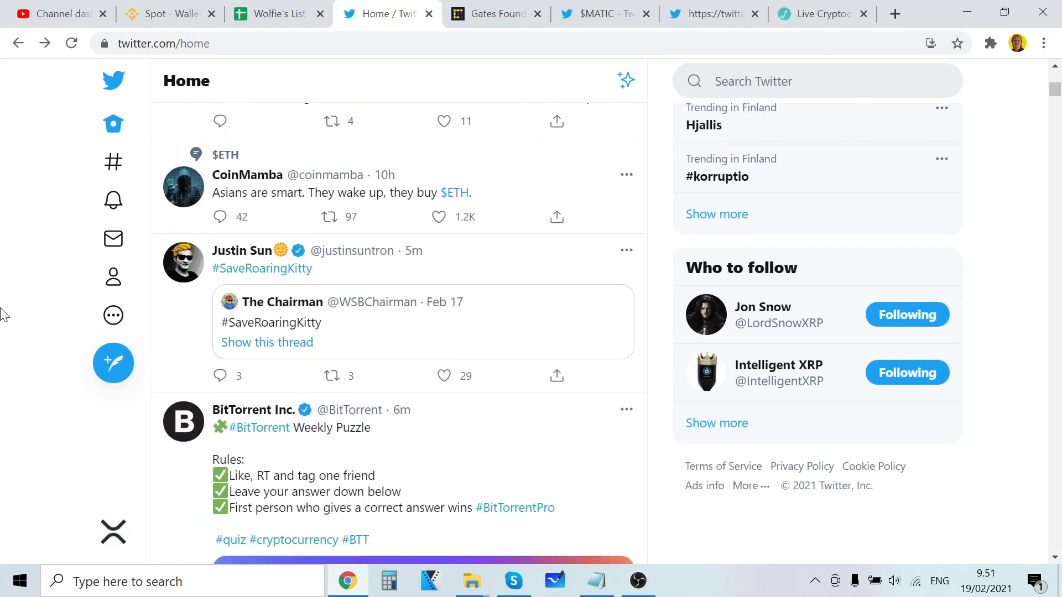
scroll("down", 3)
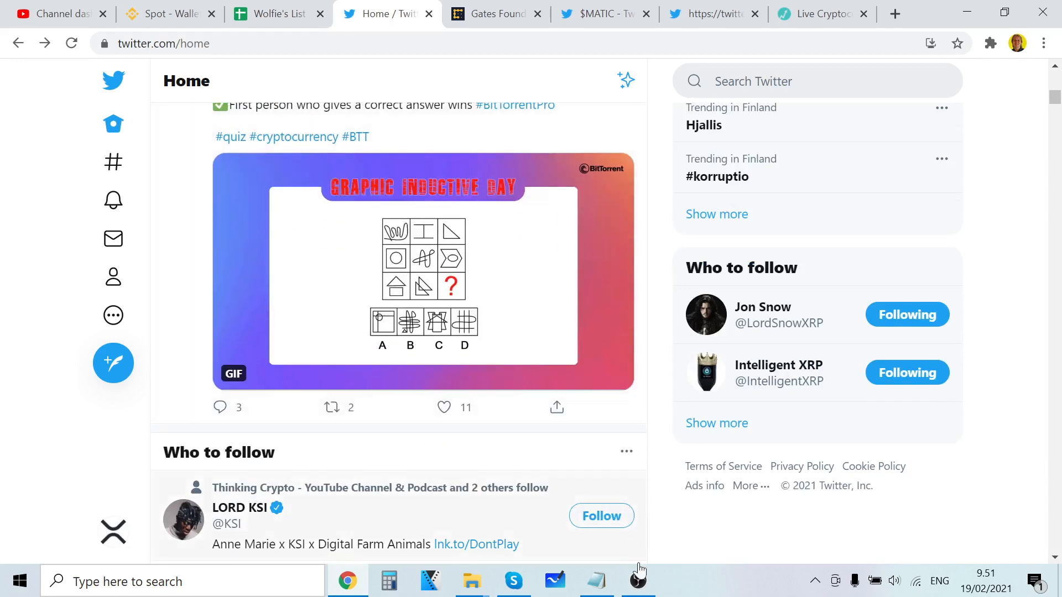